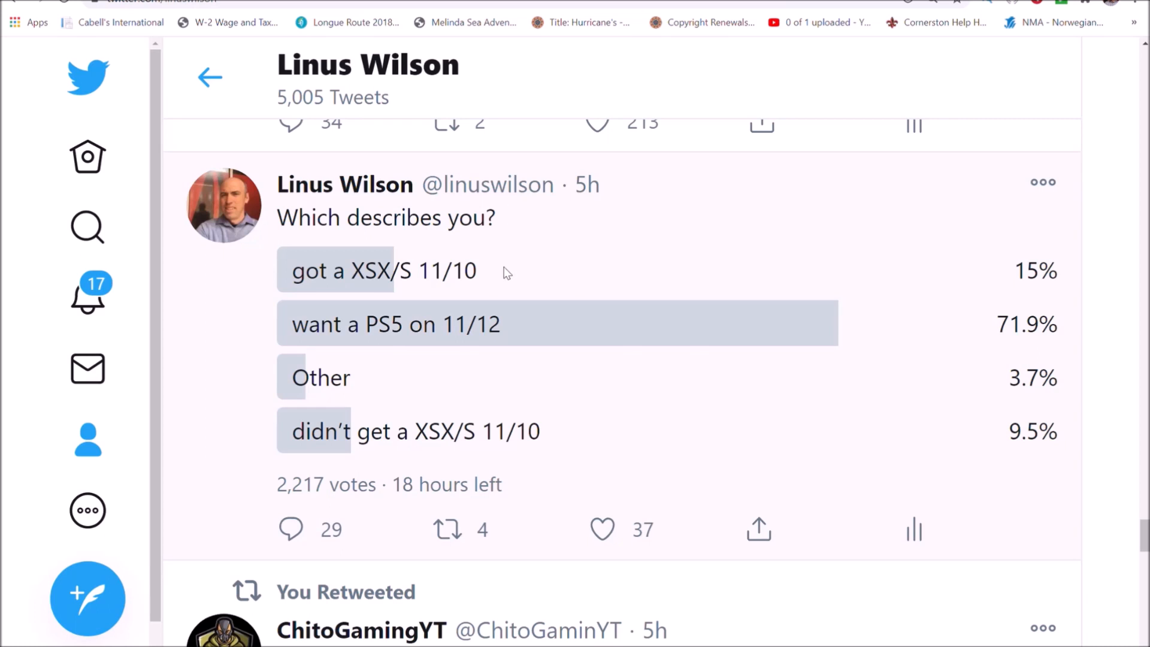
pyautogui.moveTo(209, 77)
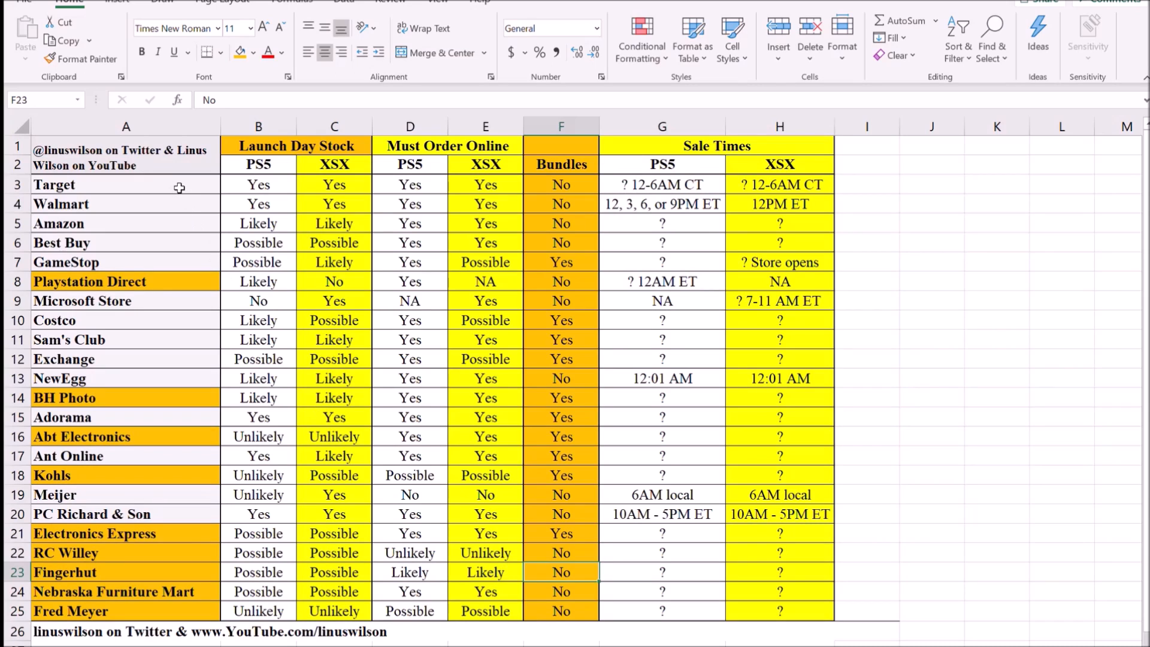
pyautogui.click(125, 184)
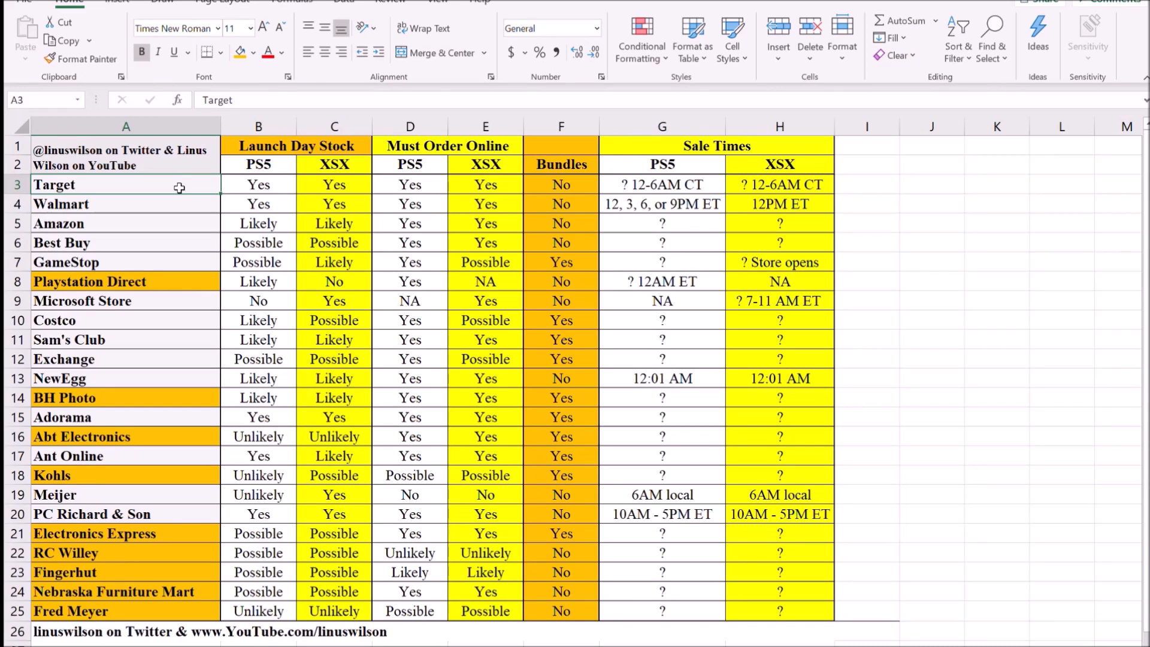
pyautogui.click(65, 261)
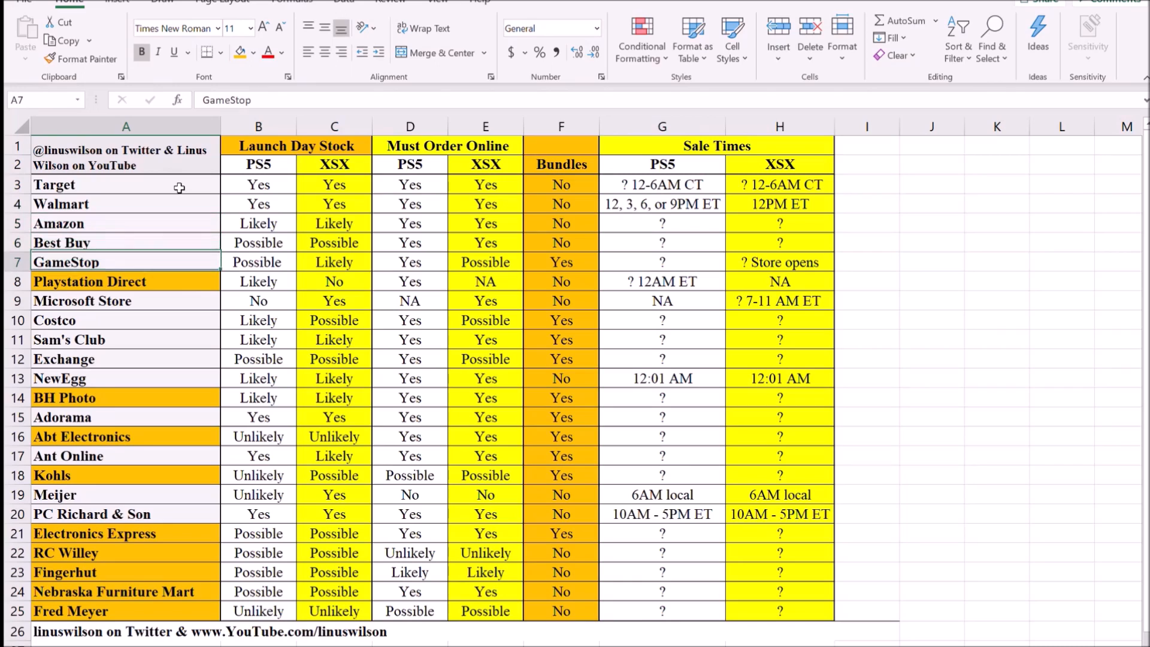
pyautogui.click(125, 378)
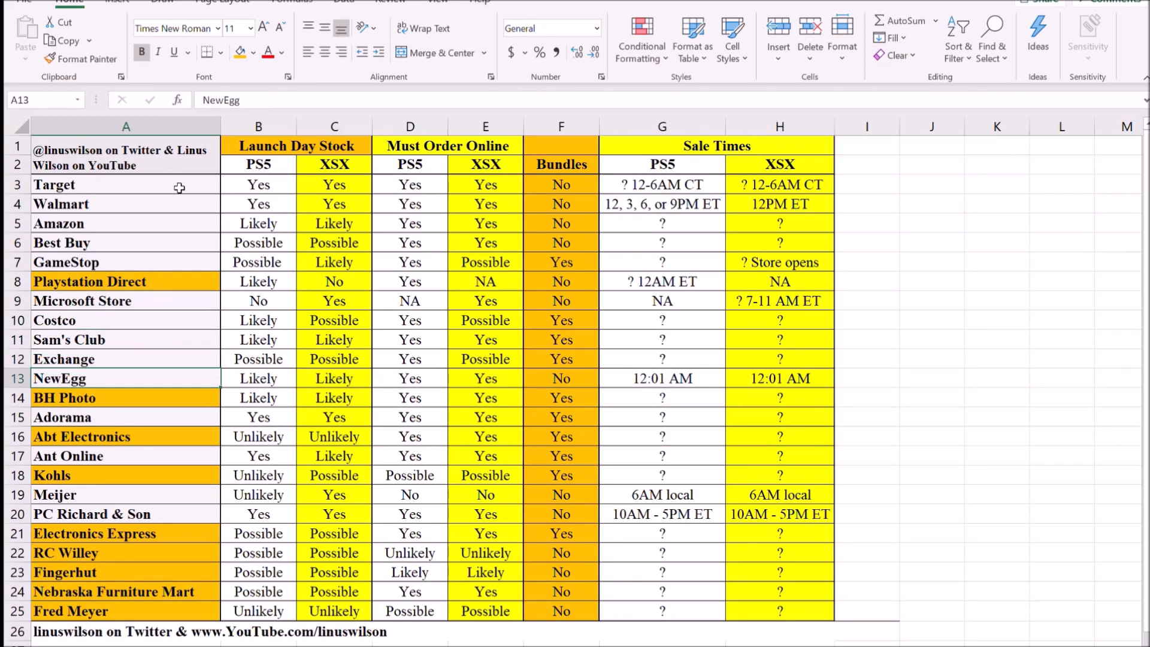
pyautogui.click(125, 474)
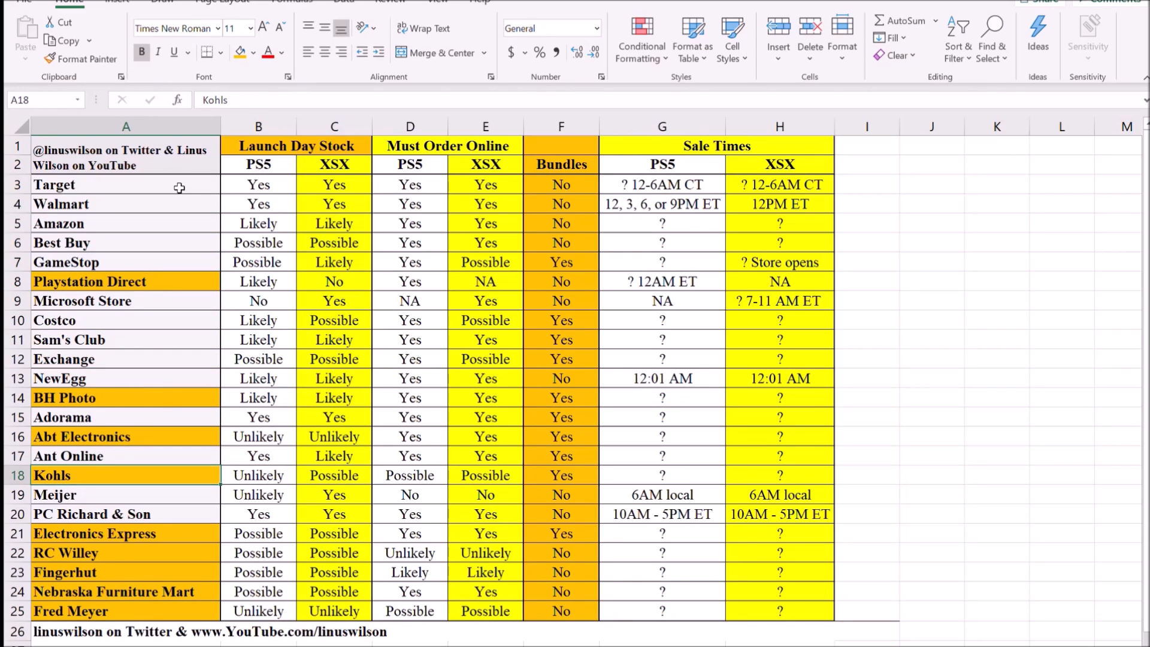
pyautogui.click(94, 533)
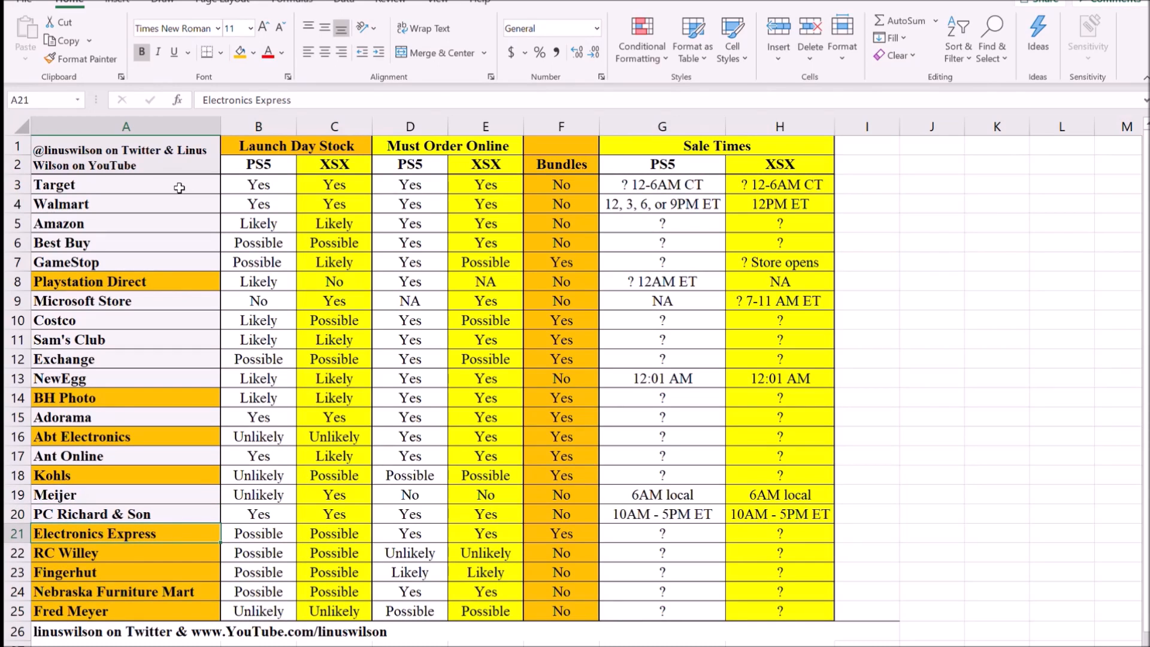
pyautogui.click(54, 494)
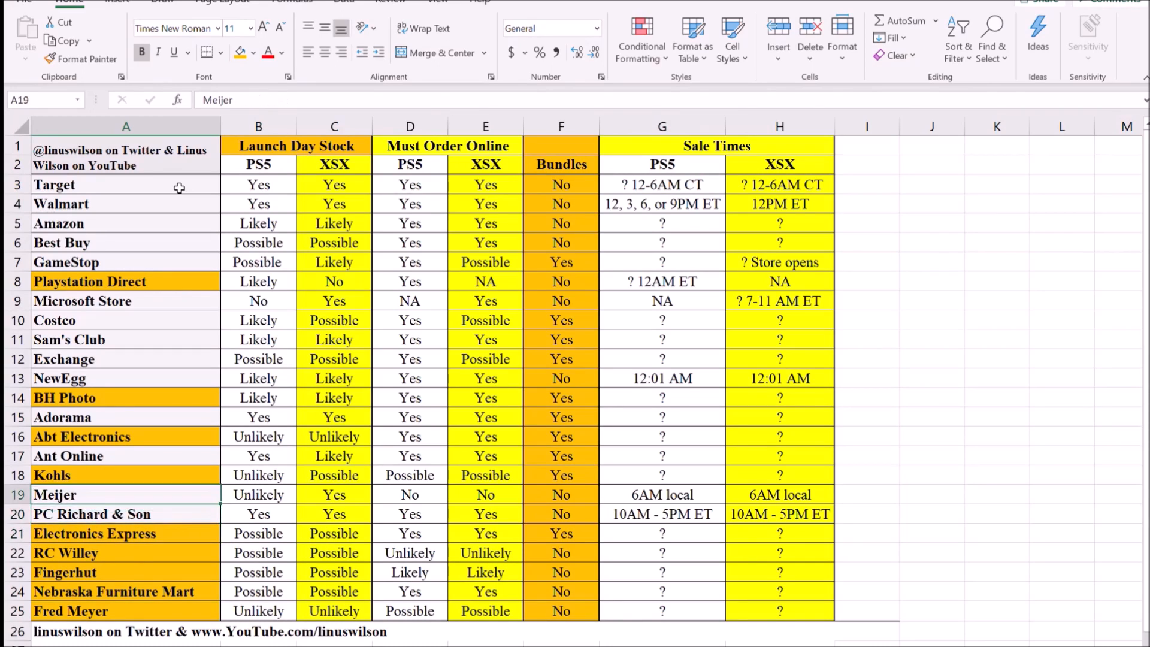
pyautogui.click(69, 339)
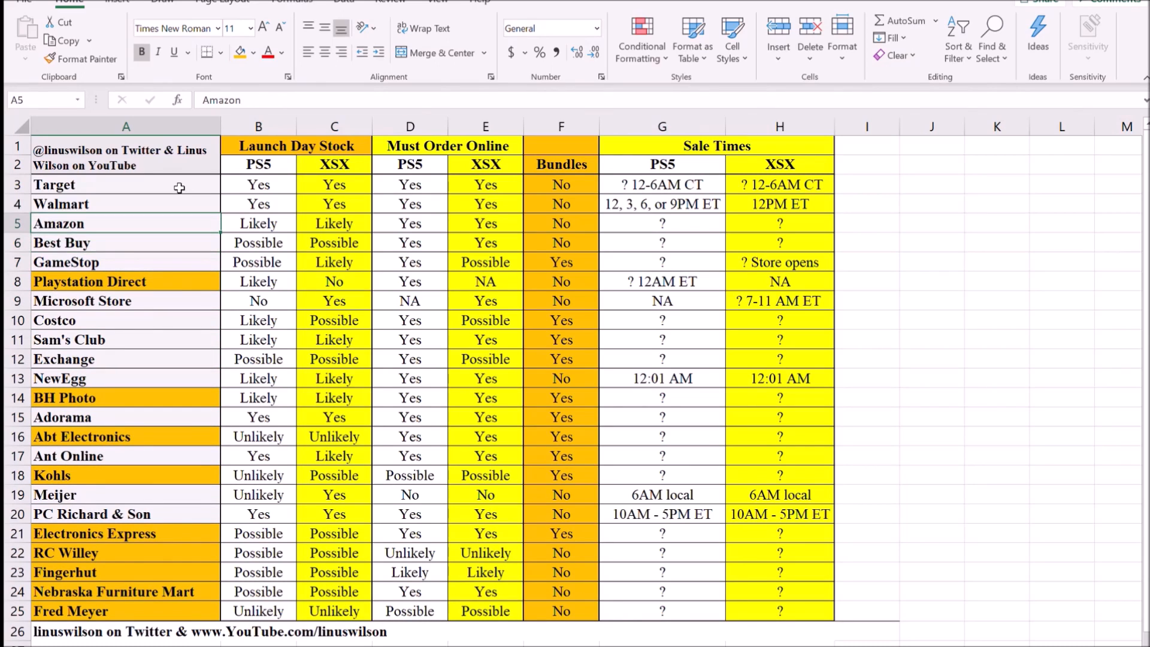
pyautogui.click(126, 359)
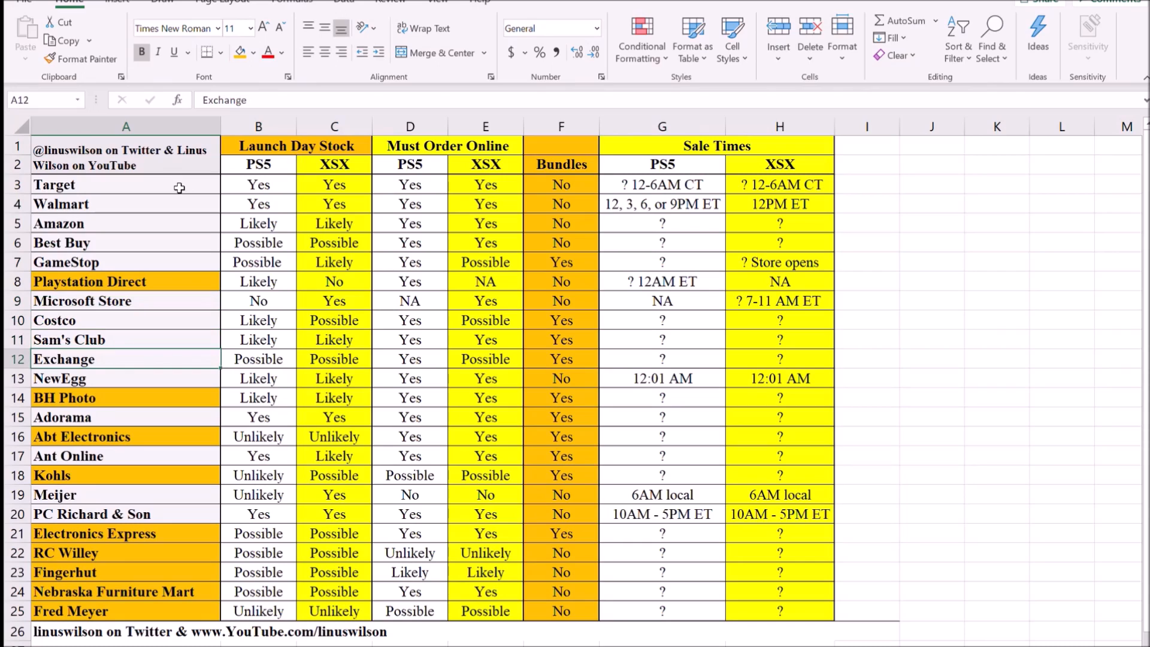
pyautogui.click(127, 377)
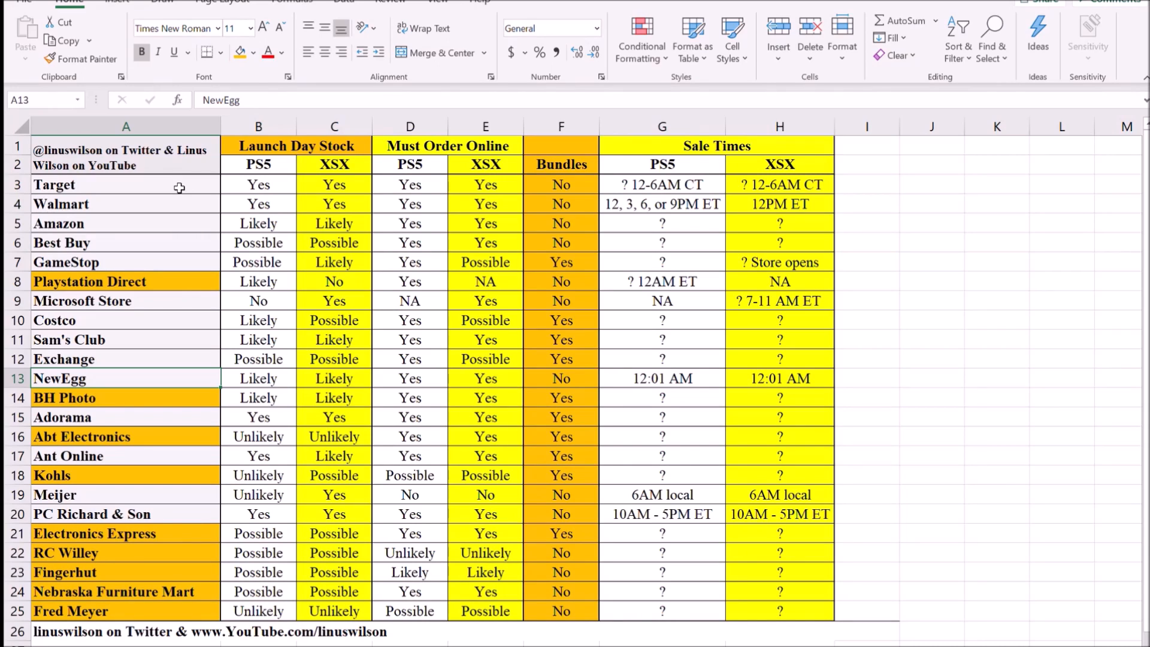
pyautogui.click(125, 319)
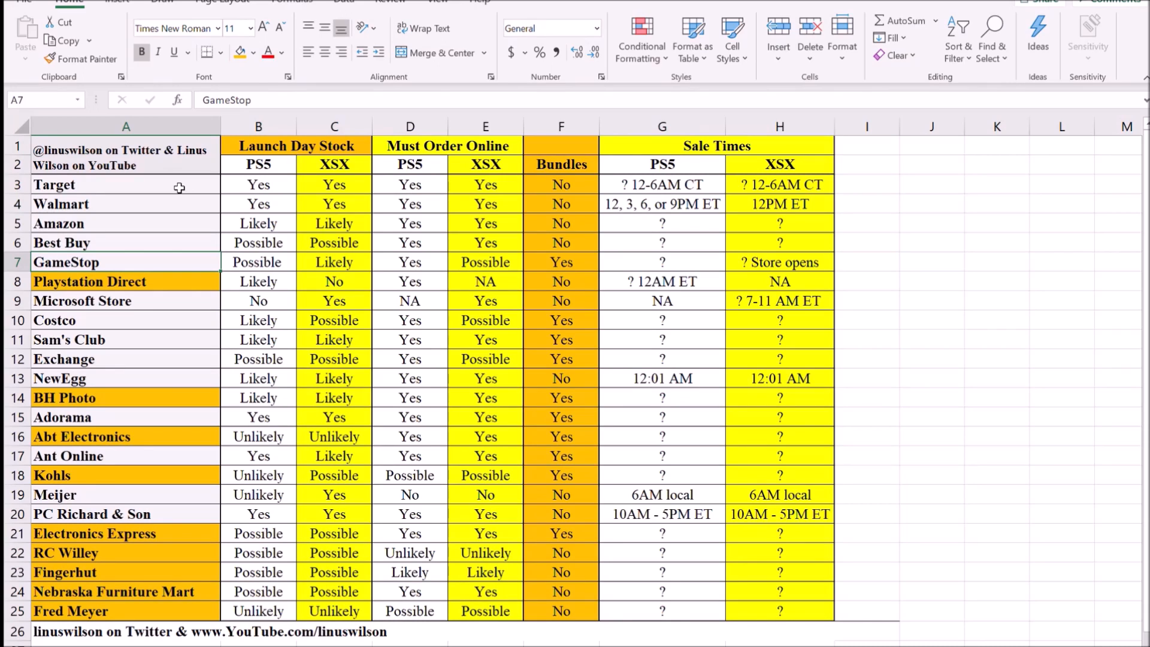
pyautogui.click(82, 300)
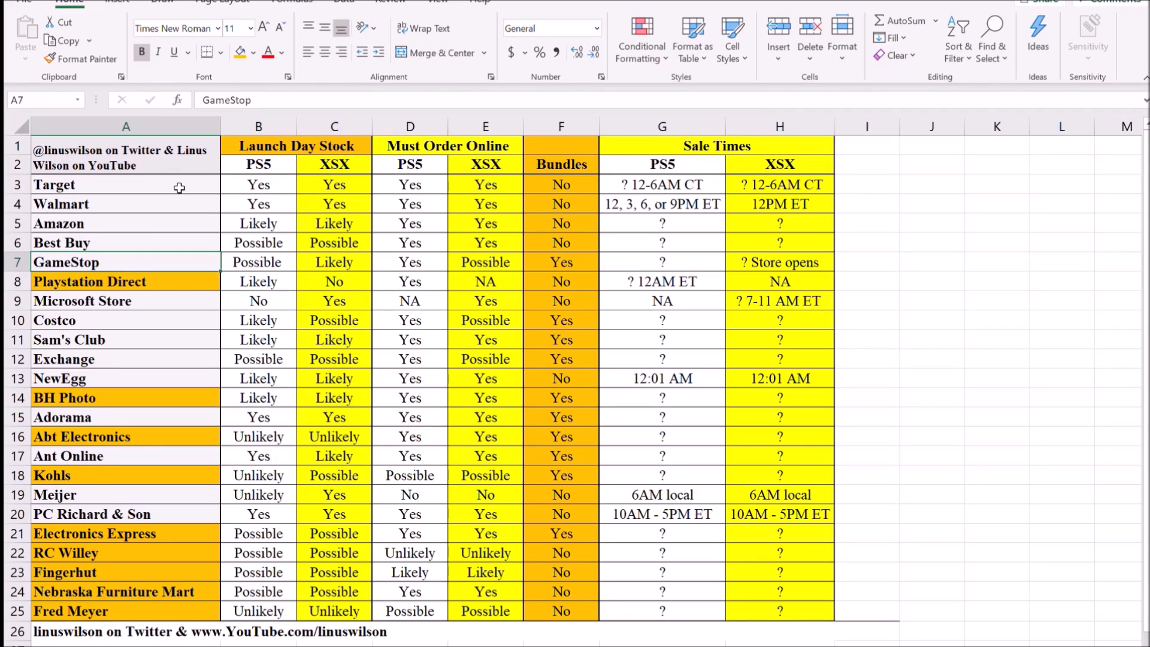
pyautogui.click(125, 281)
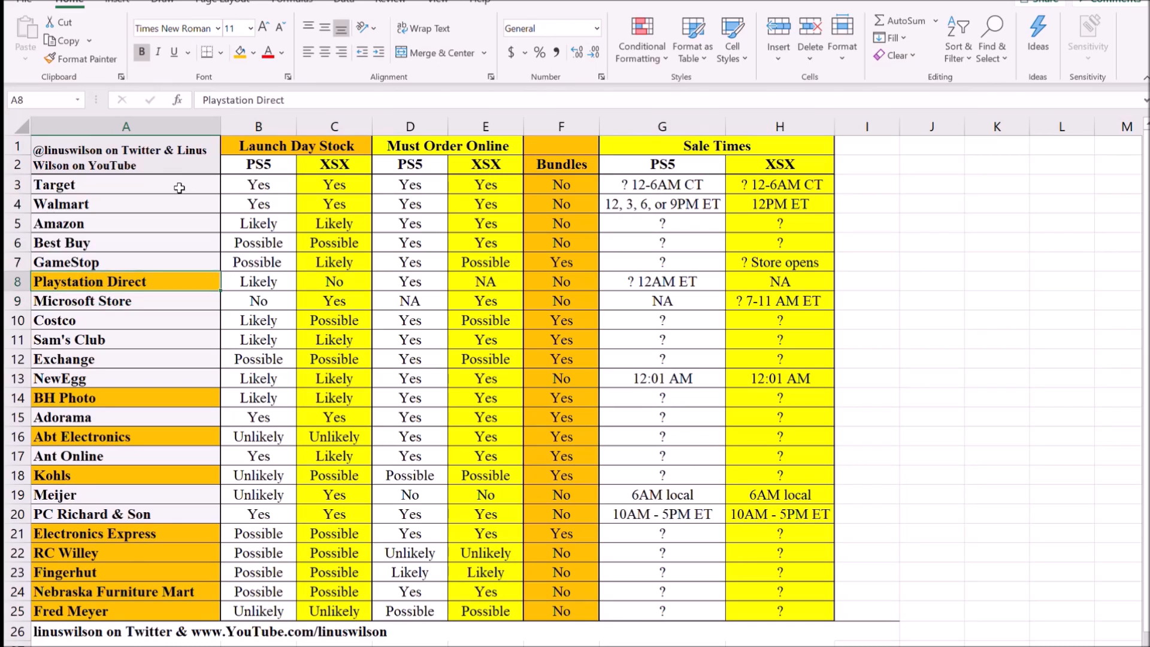
pyautogui.click(125, 262)
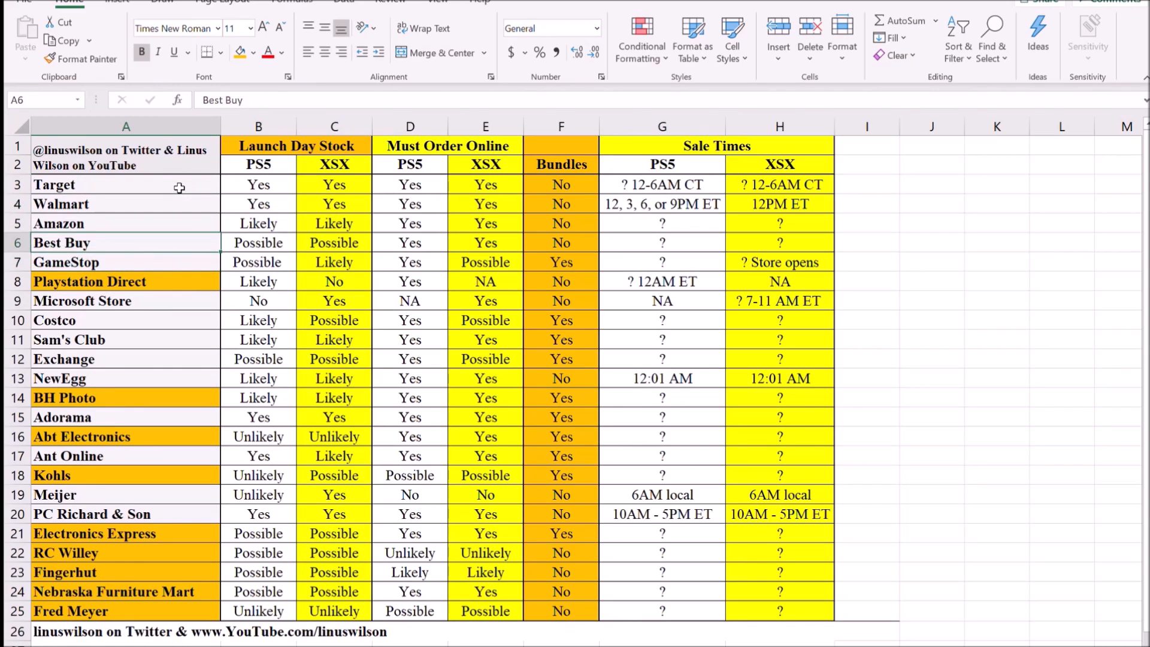
pyautogui.click(126, 183)
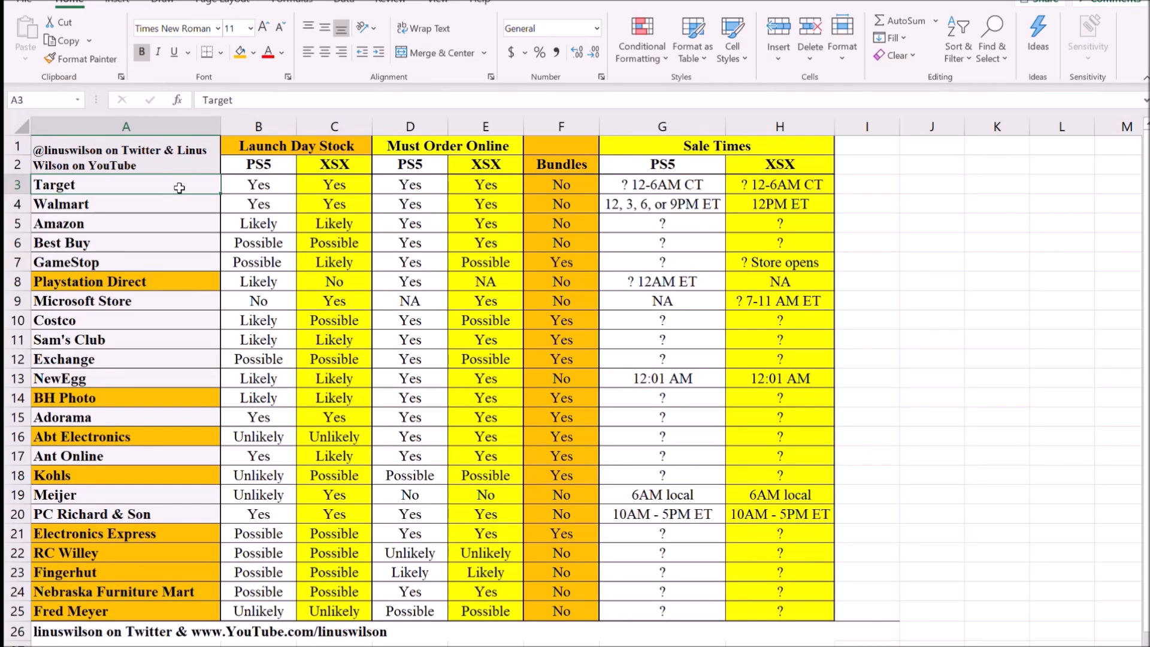
pyautogui.click(61, 243)
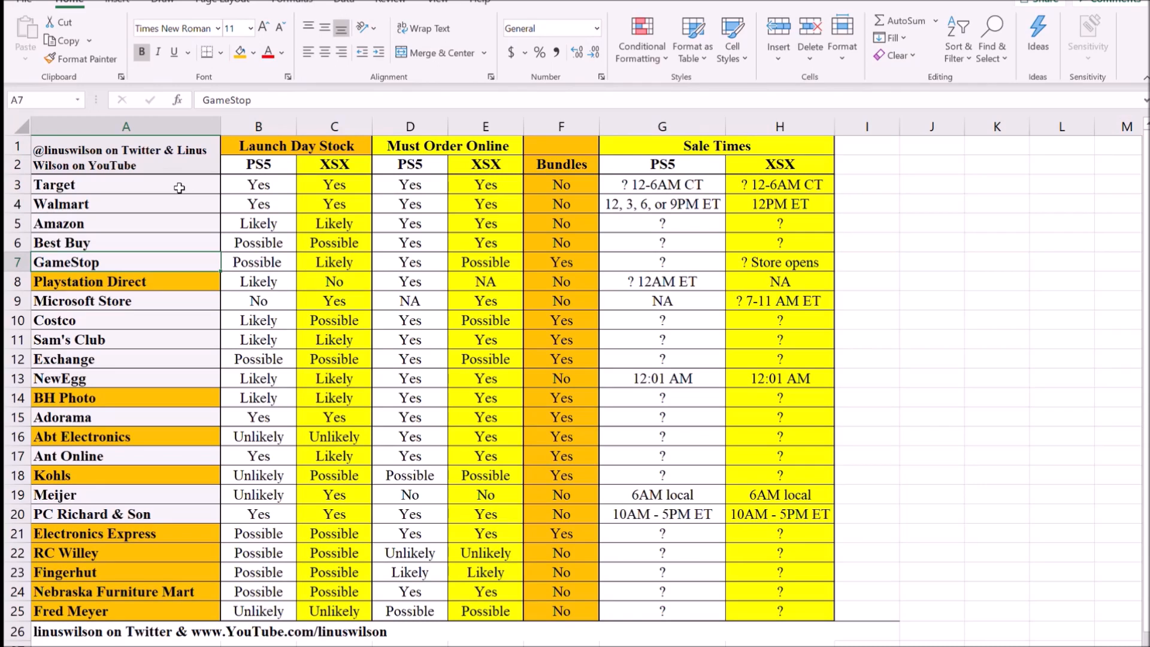
pyautogui.click(125, 280)
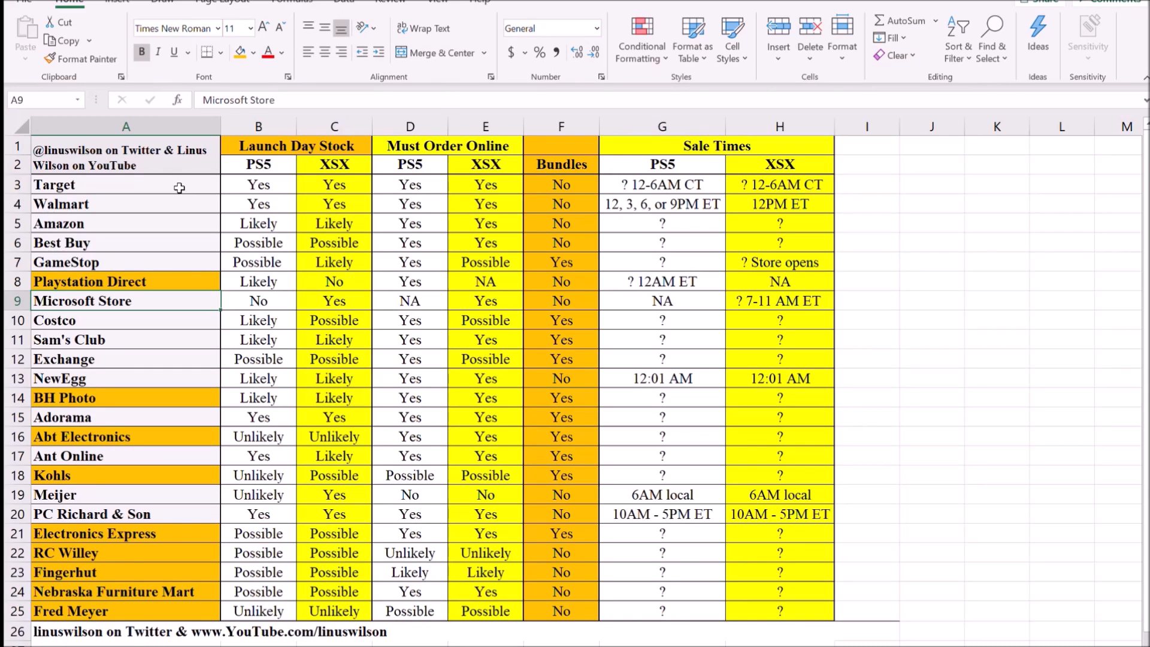
pyautogui.click(125, 301)
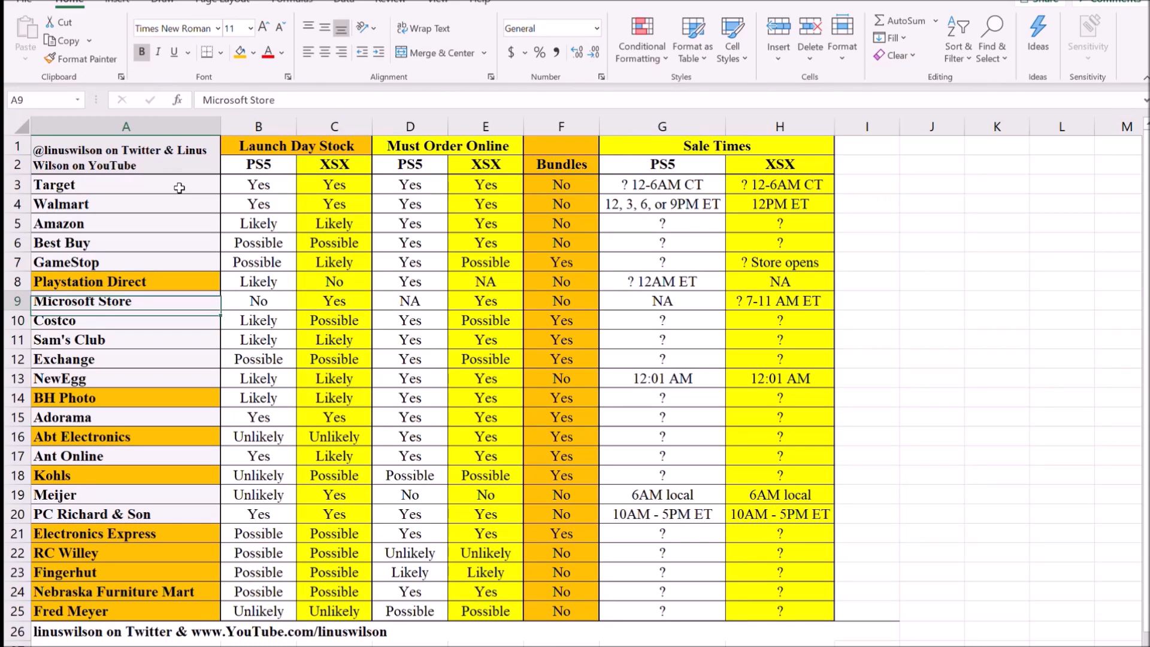
pyautogui.click(125, 319)
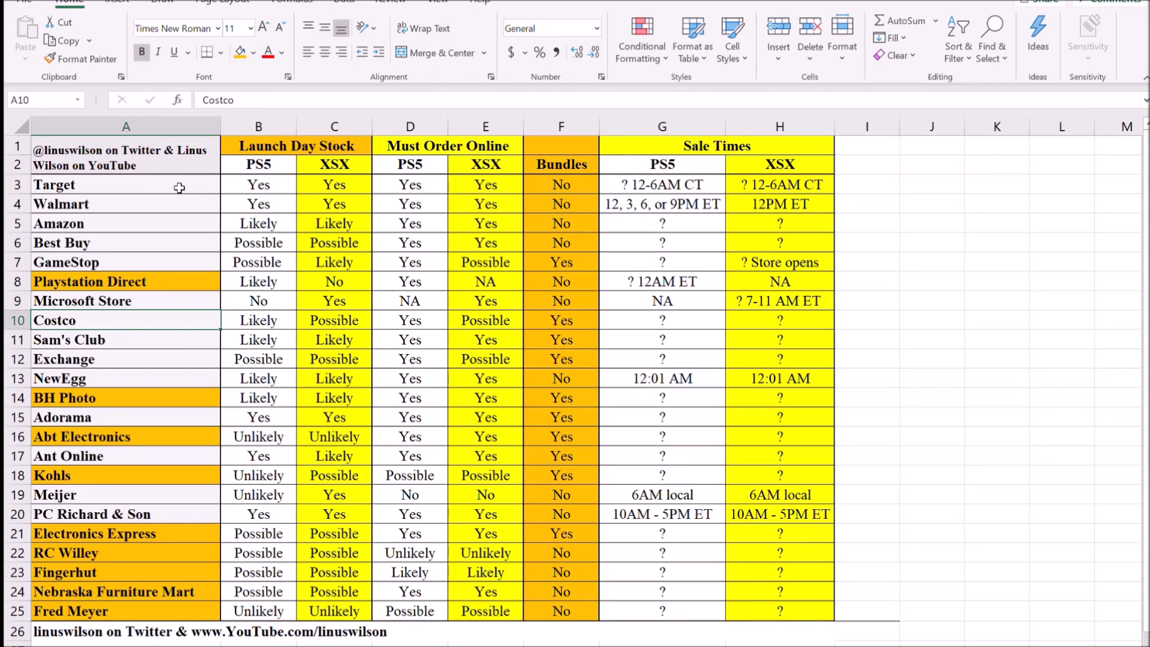
pyautogui.click(125, 338)
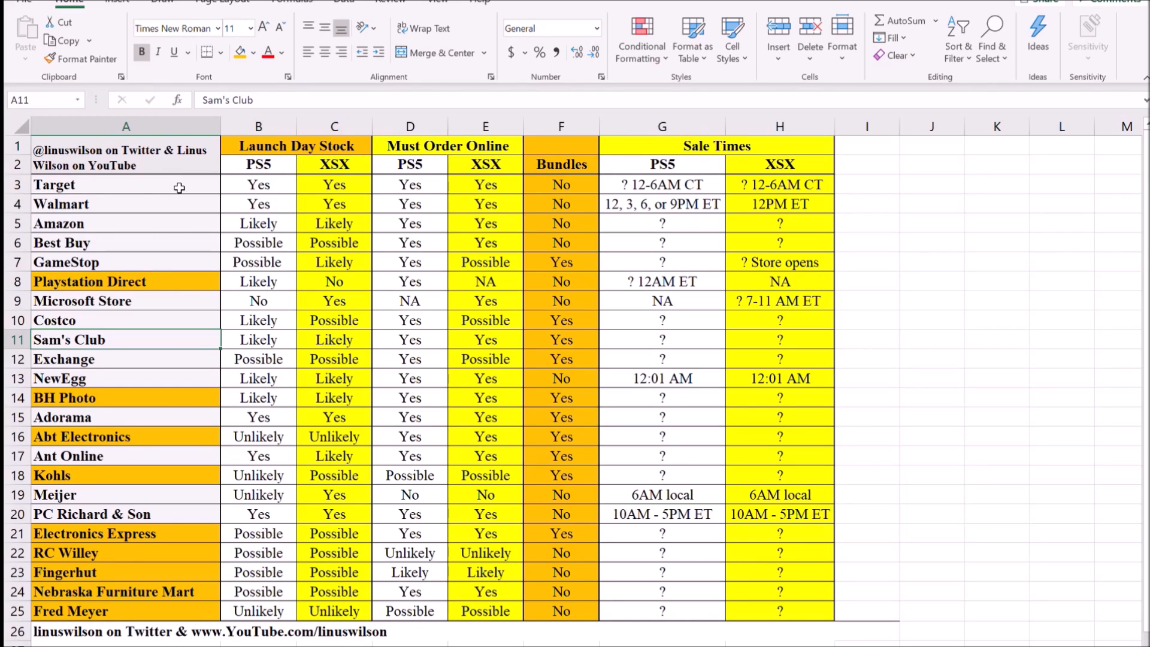
pyautogui.click(125, 359)
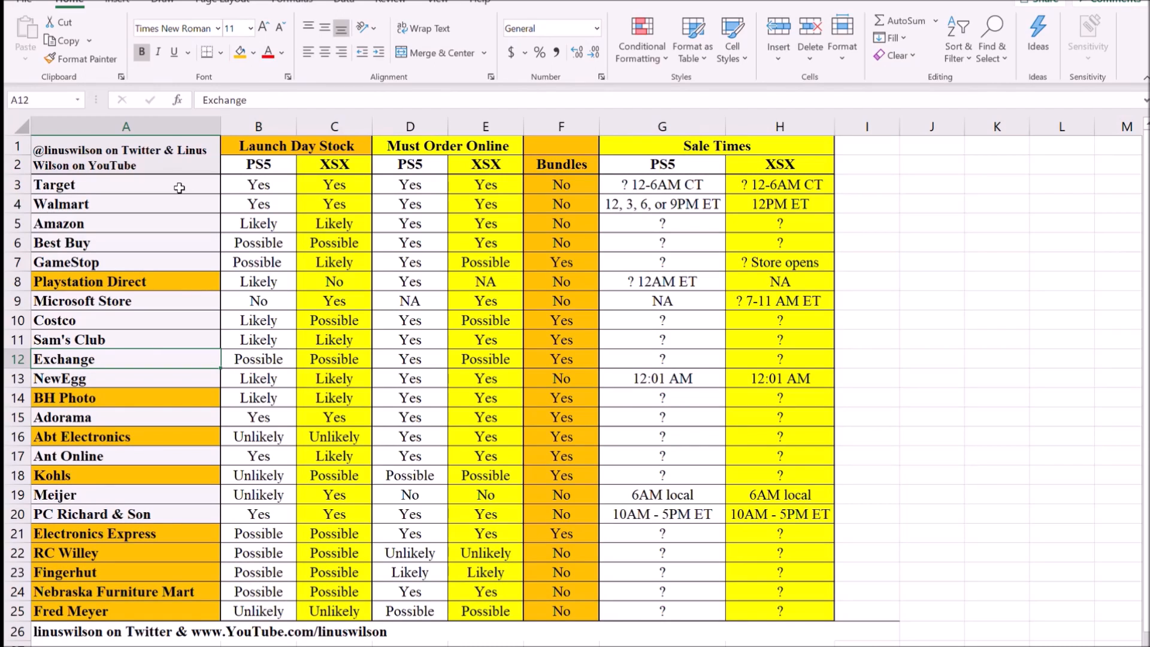
pyautogui.click(127, 379)
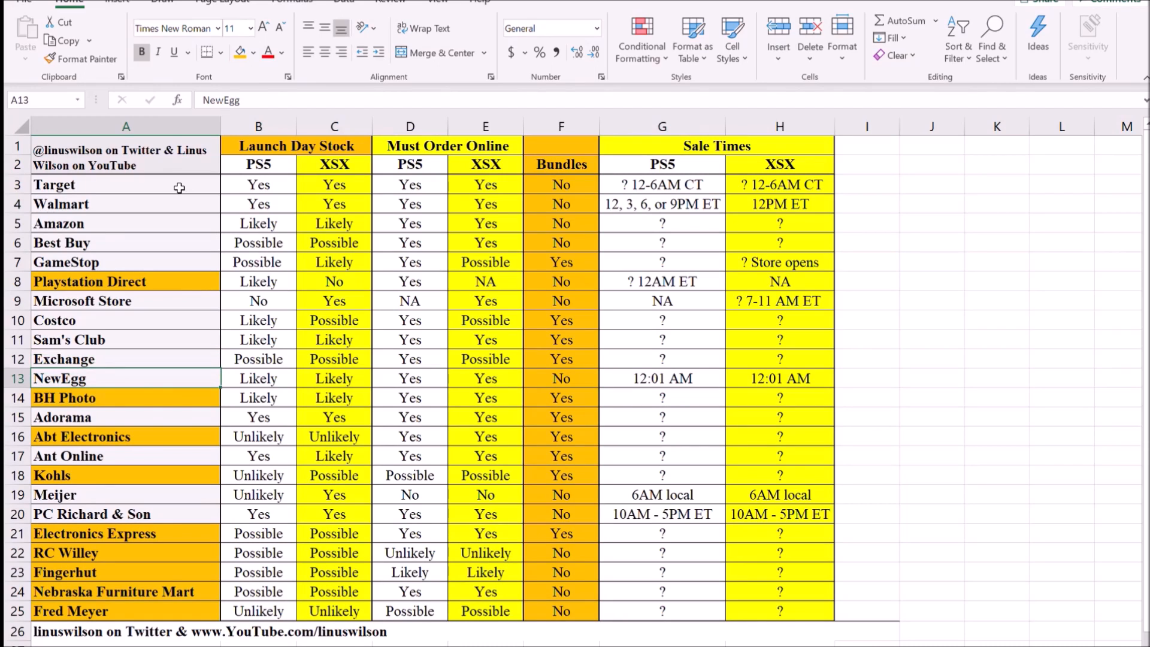
pyautogui.click(82, 300)
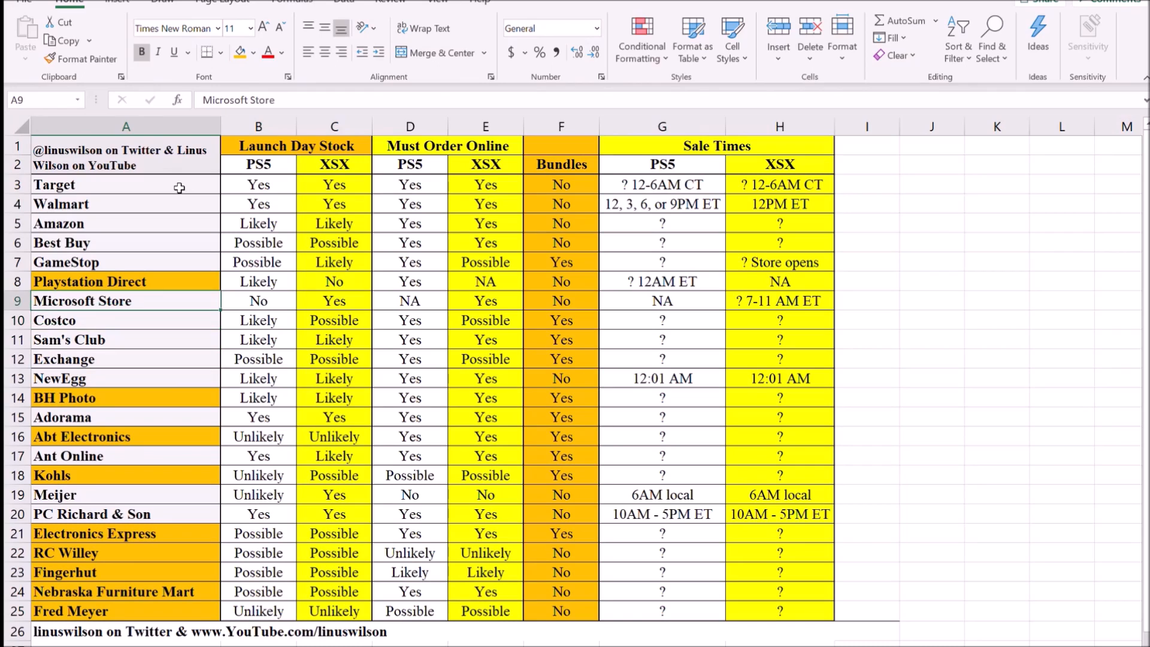
pyautogui.click(125, 281)
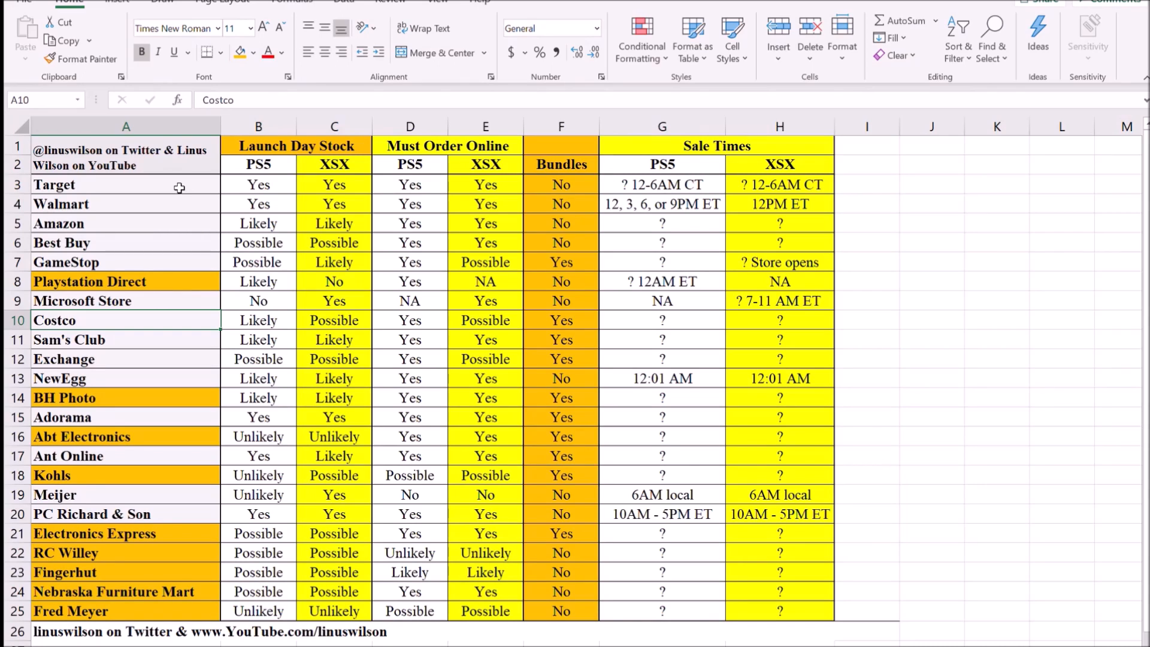
pyautogui.click(125, 417)
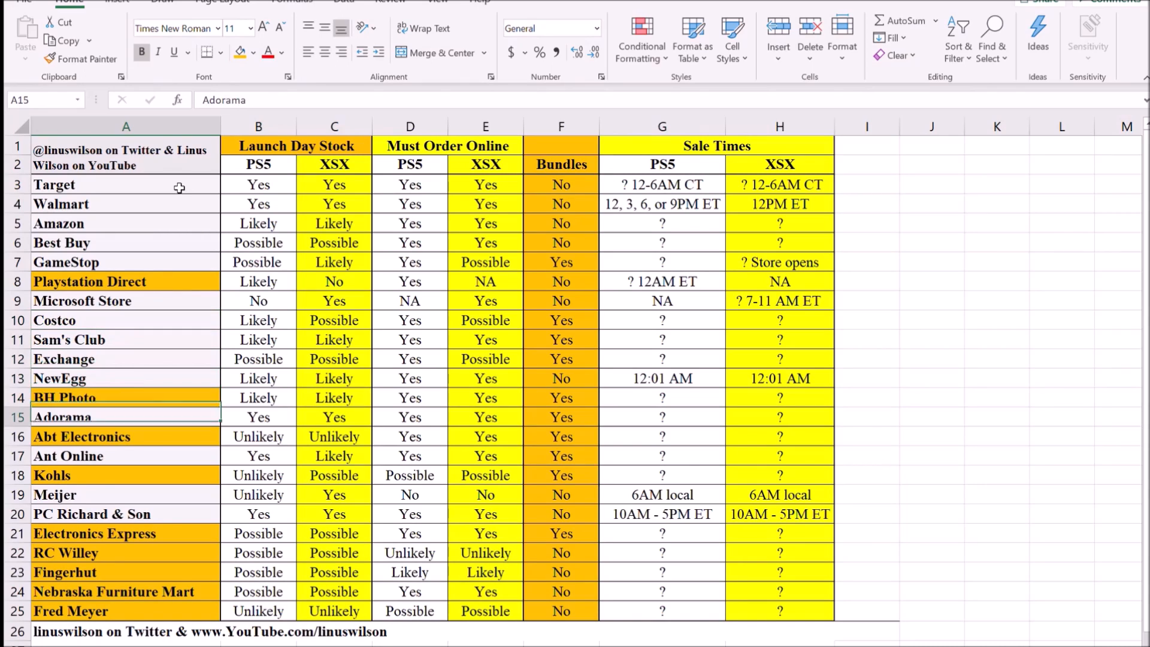
pyautogui.click(92, 513)
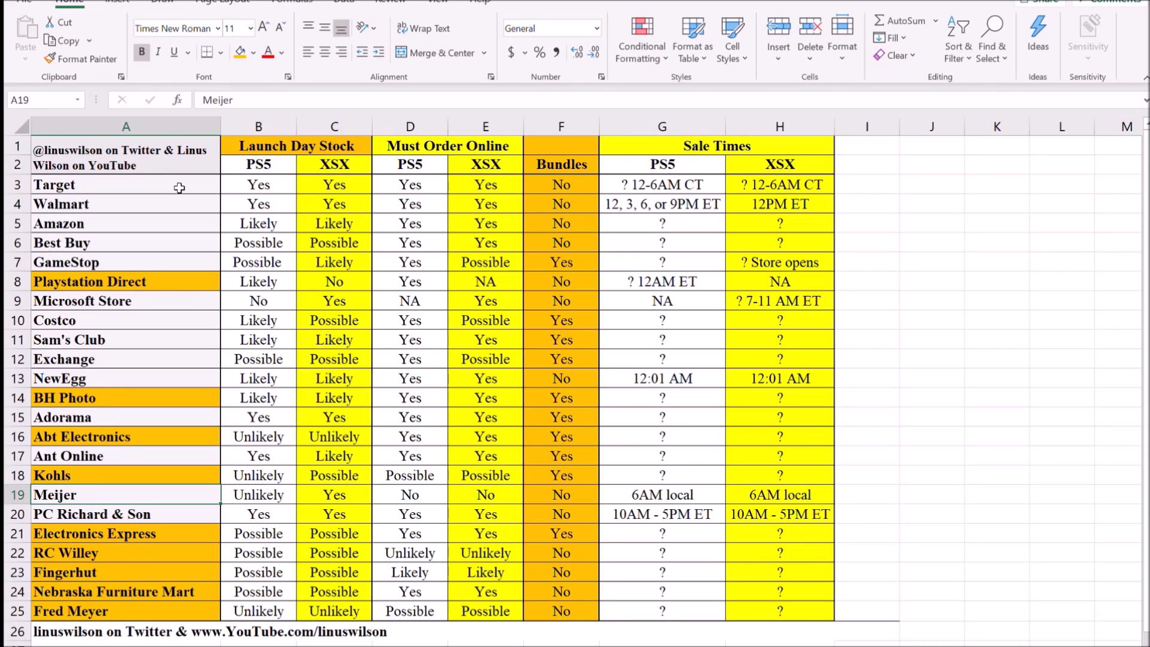
pyautogui.click(127, 455)
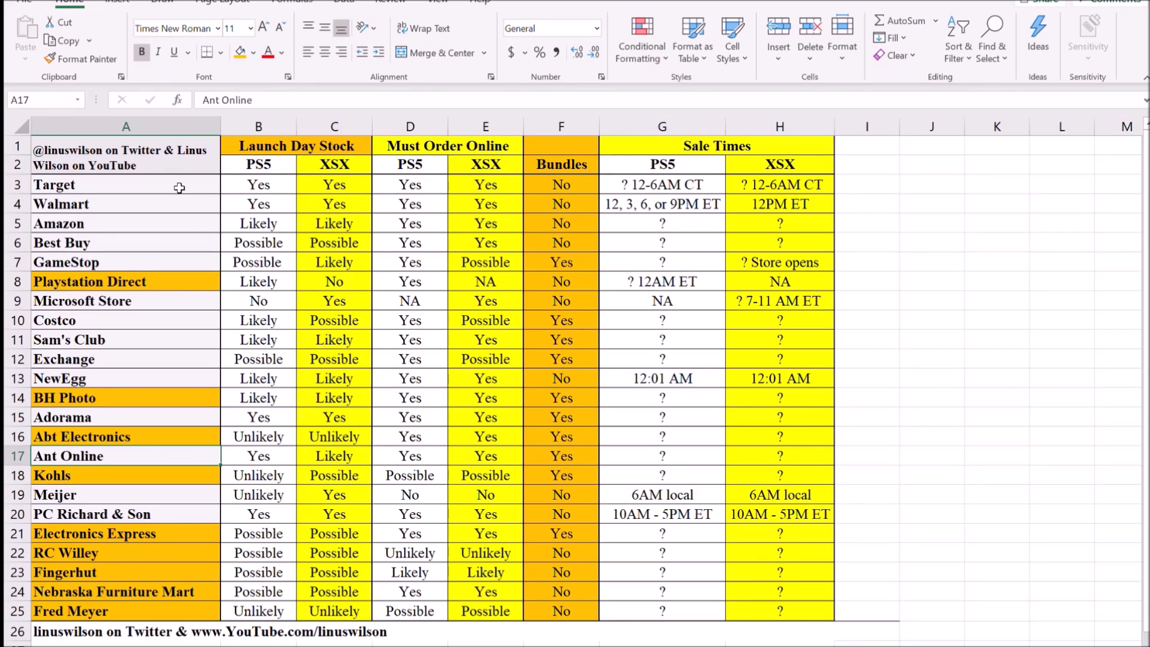
pyautogui.click(127, 417)
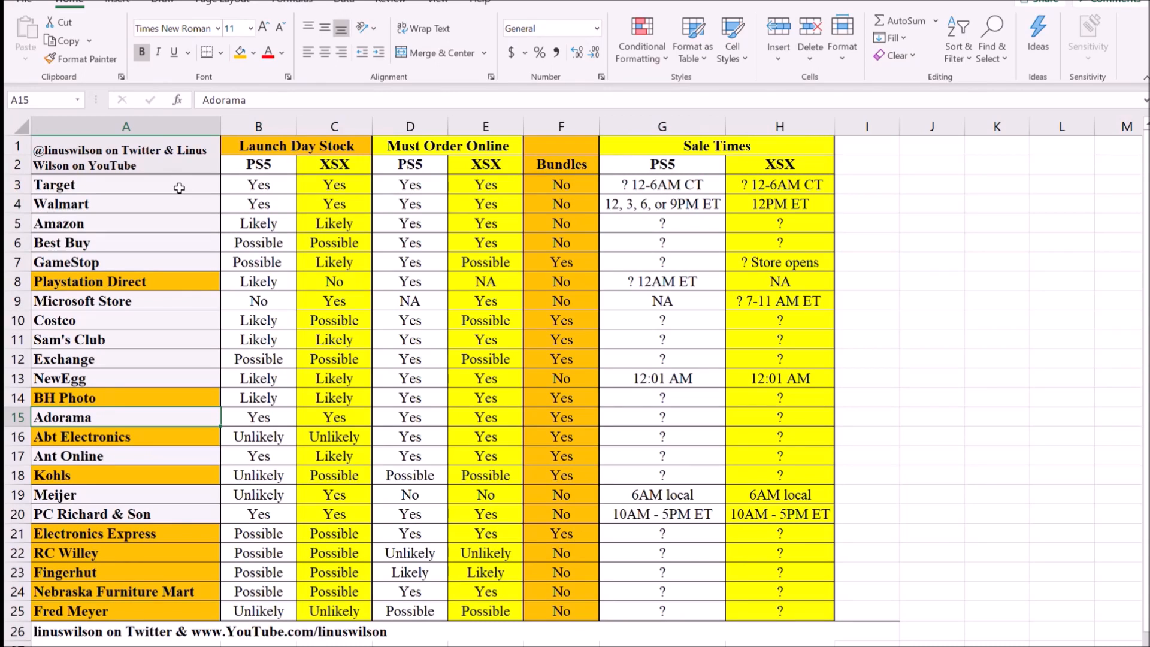
pyautogui.click(126, 436)
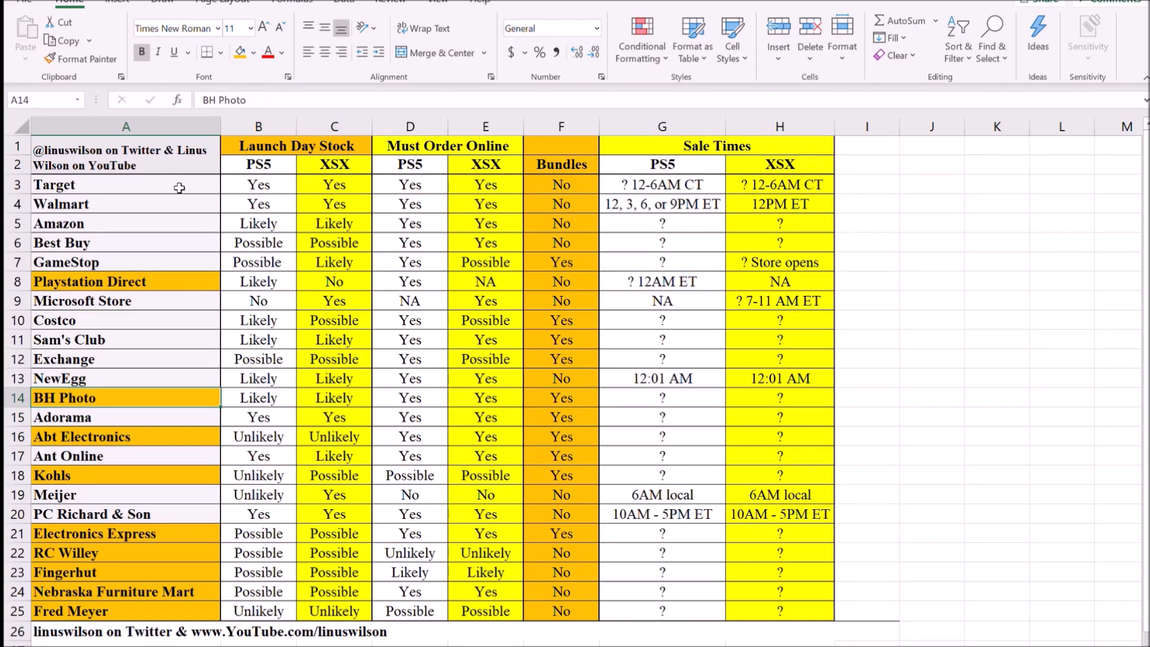
pyautogui.click(125, 224)
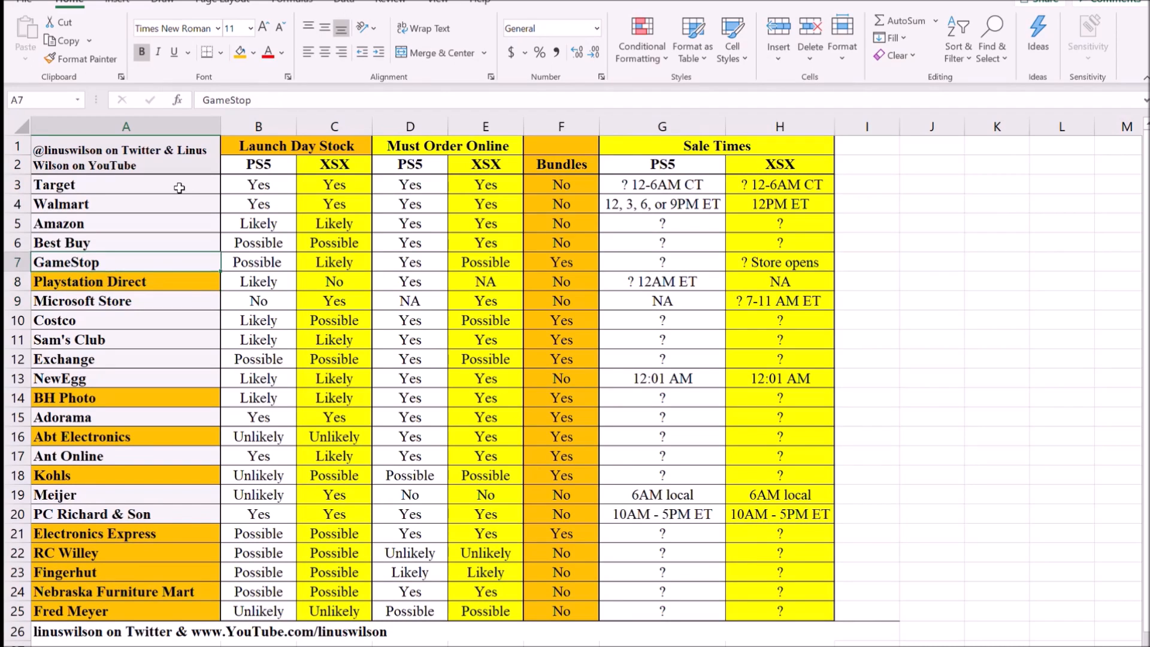
pyautogui.click(125, 183)
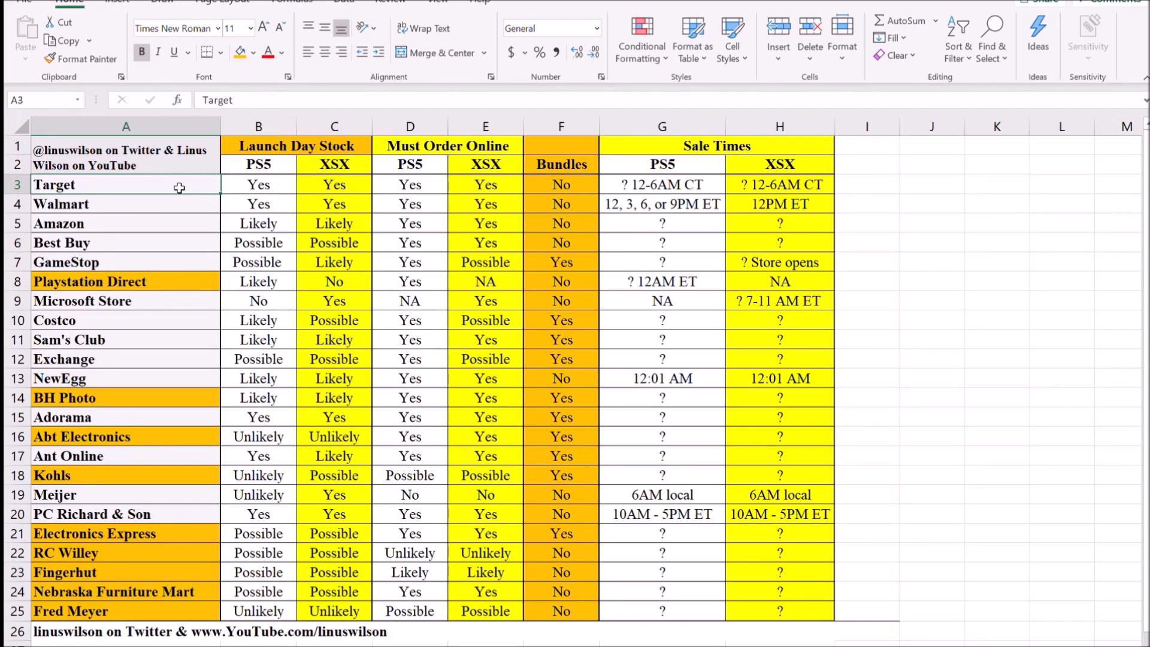
pyautogui.click(62, 203)
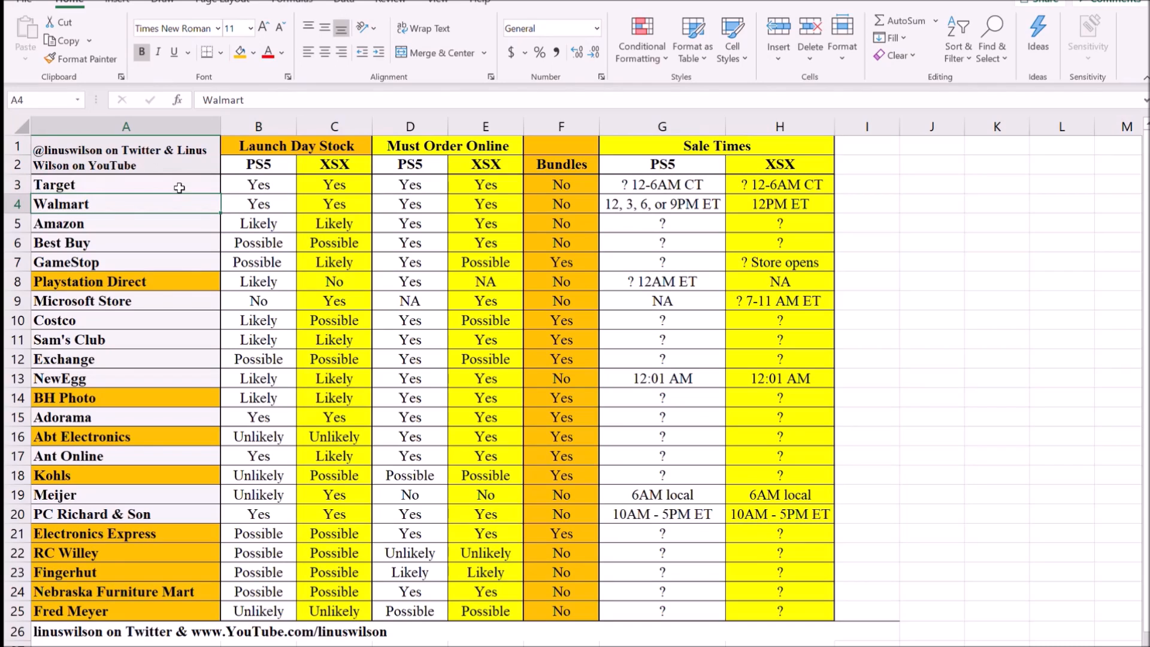
pyautogui.click(125, 224)
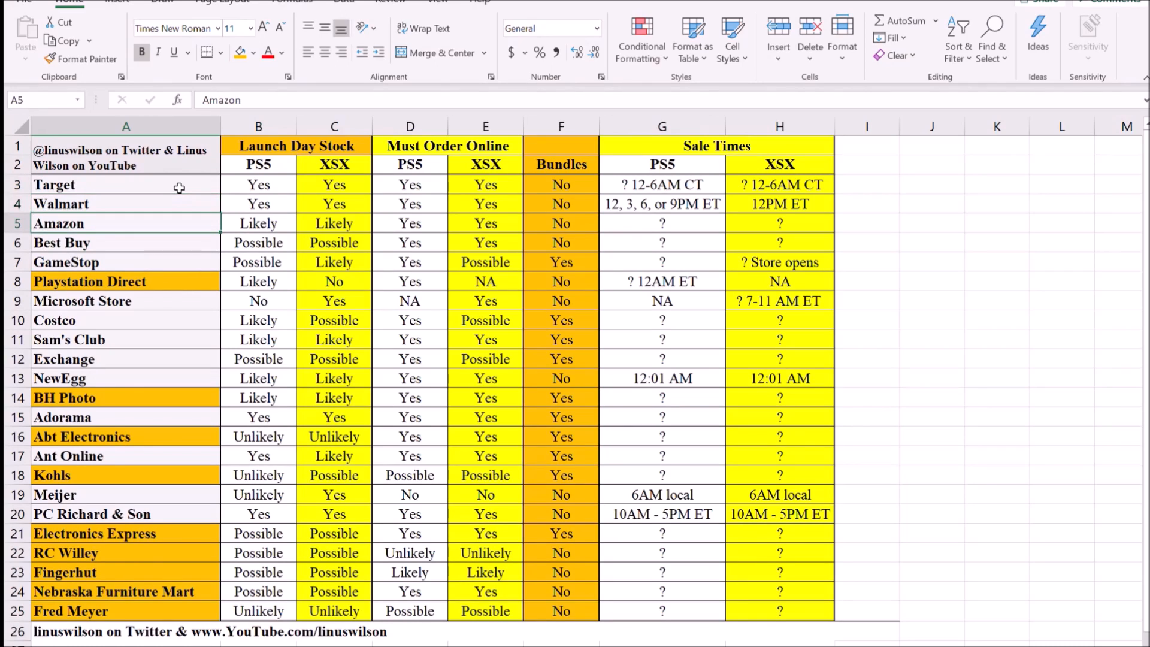
pyautogui.click(125, 204)
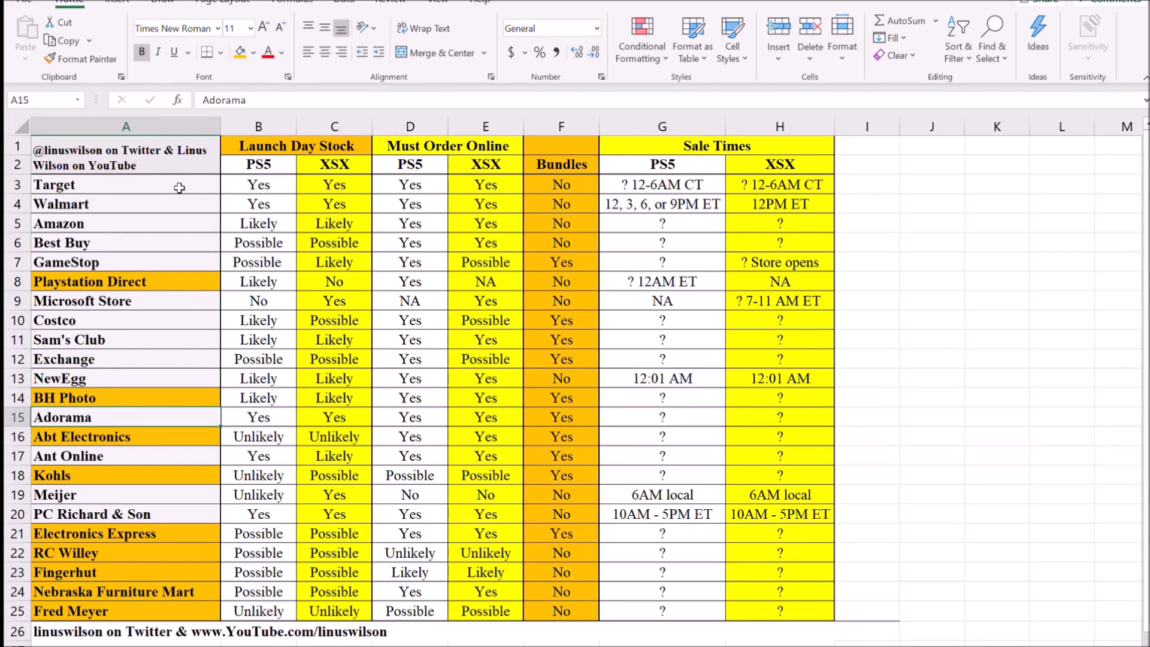
pyautogui.click(125, 474)
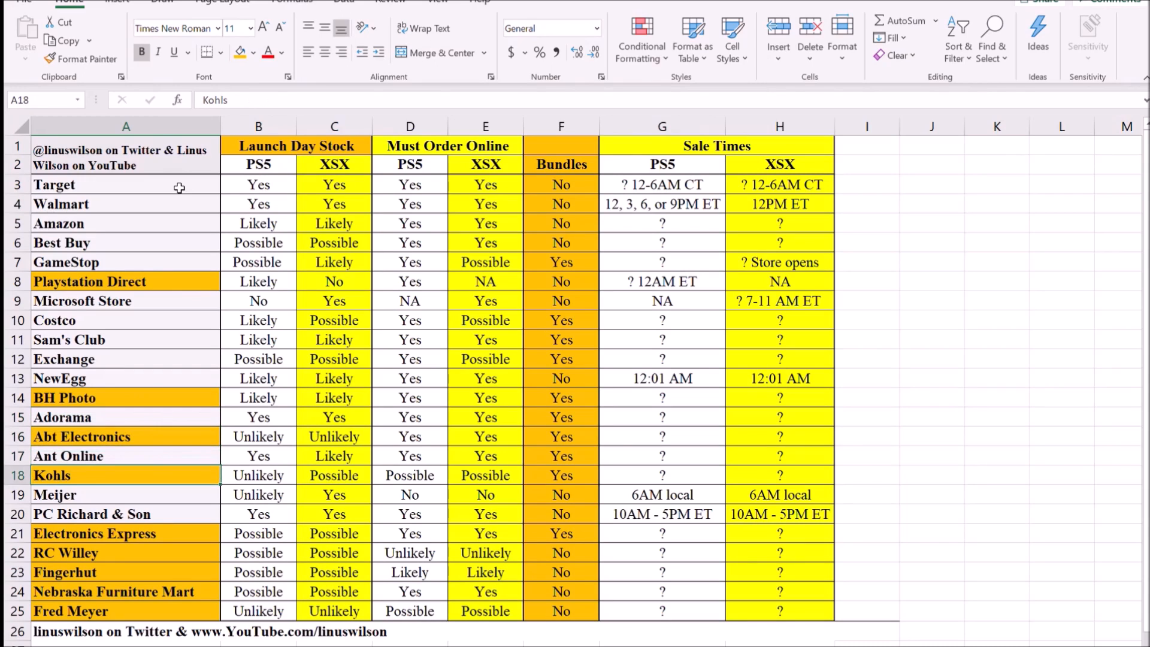
pyautogui.click(127, 398)
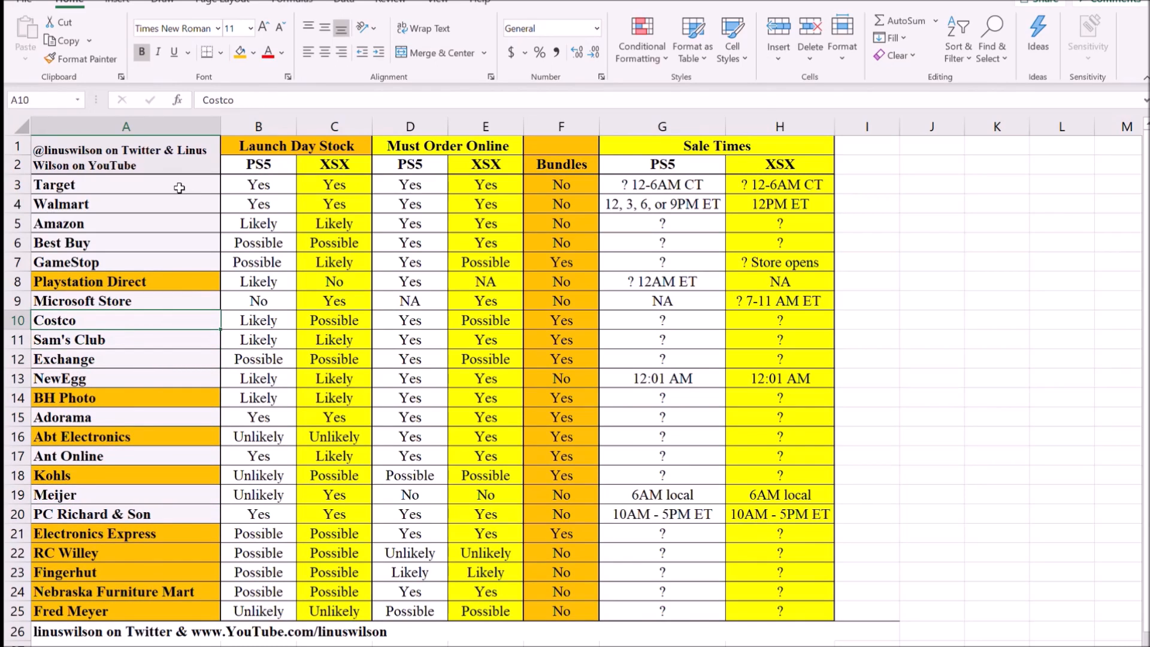
pyautogui.click(125, 204)
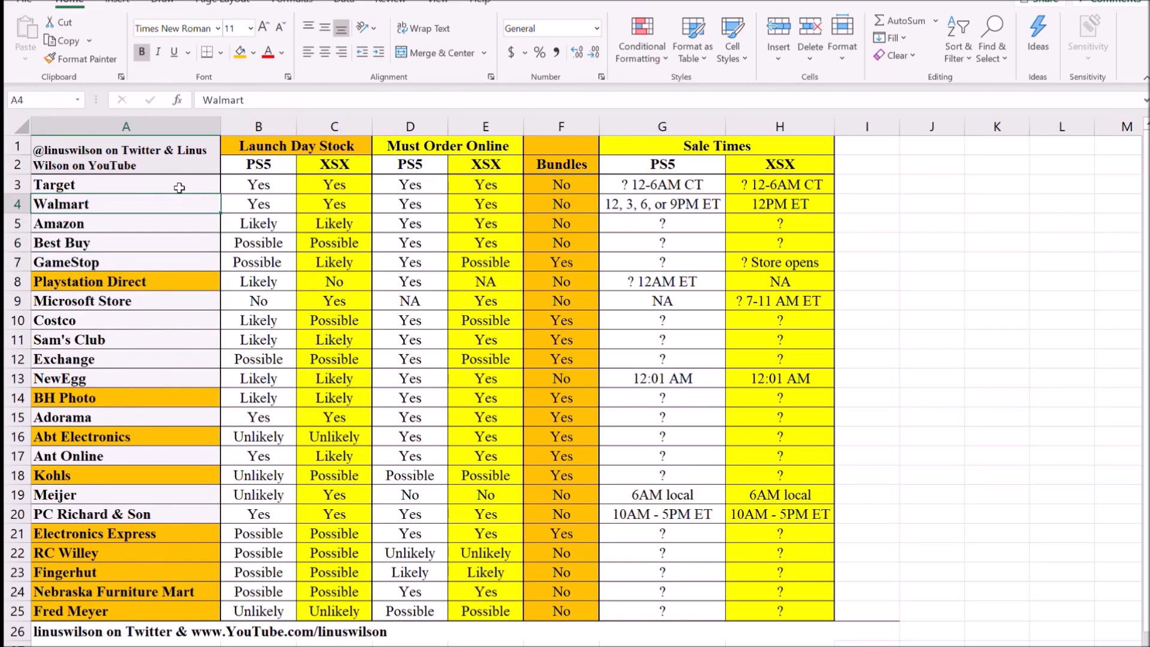
pyautogui.click(82, 300)
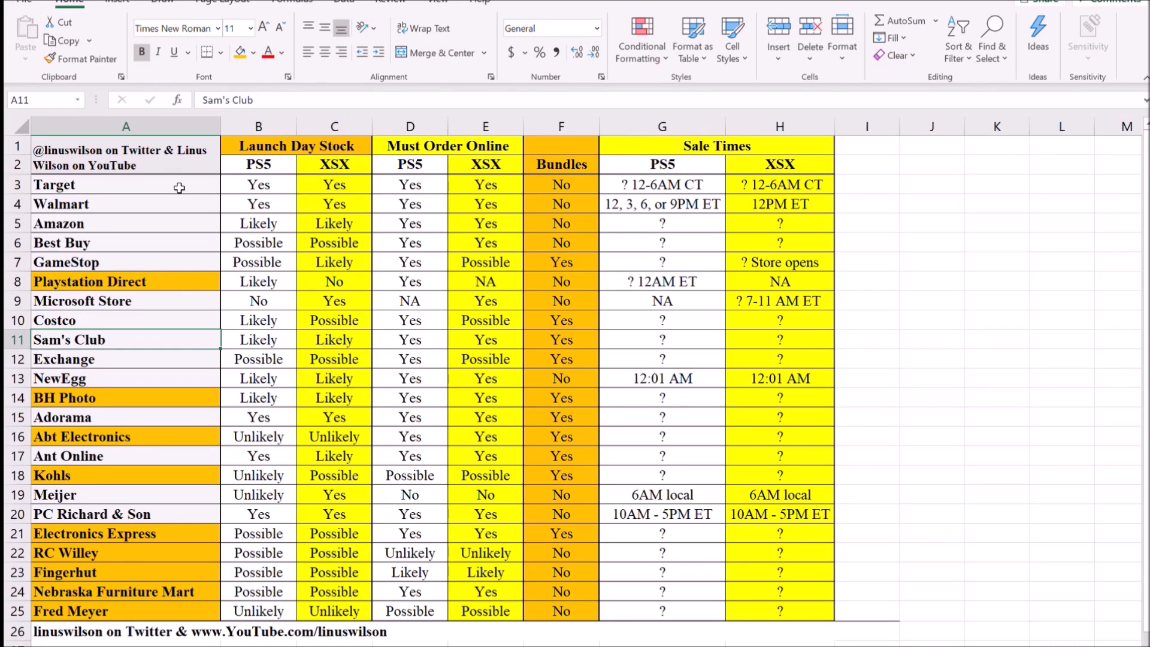
pyautogui.moveTo(179, 185)
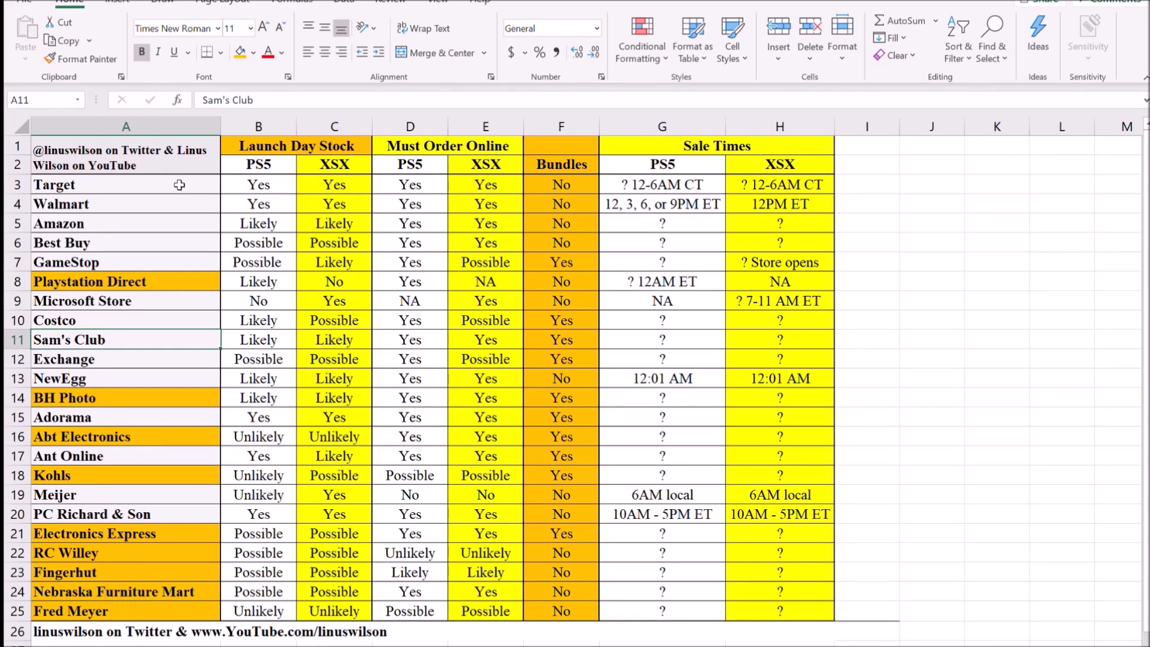
pyautogui.moveTo(122, 539)
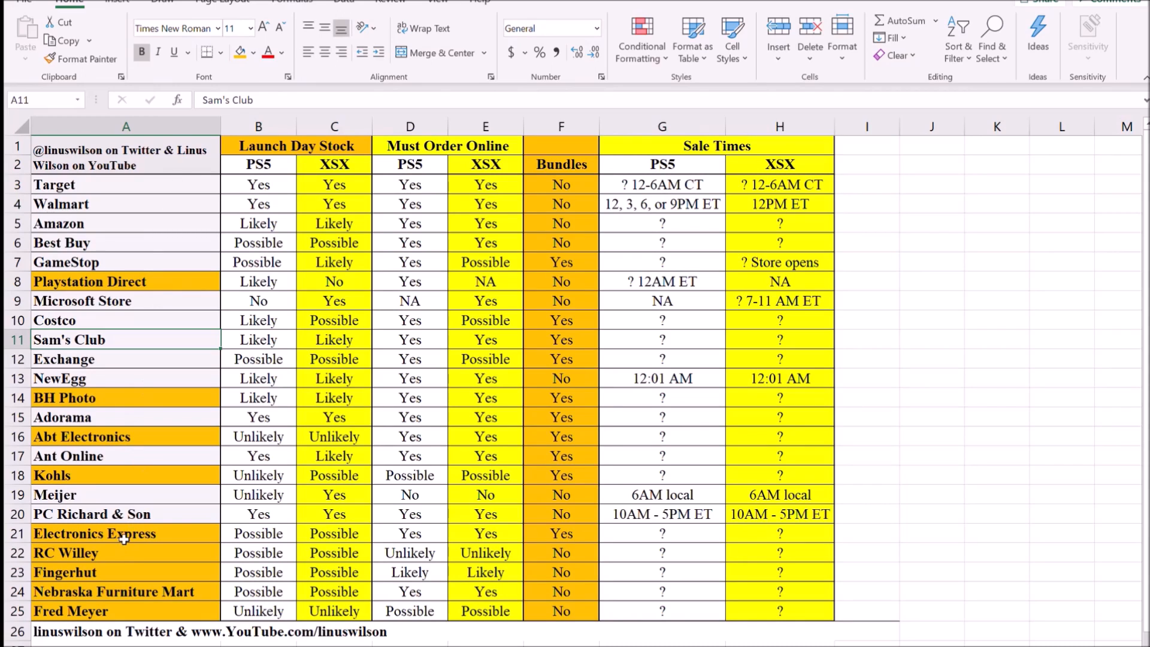
pyautogui.click(65, 572)
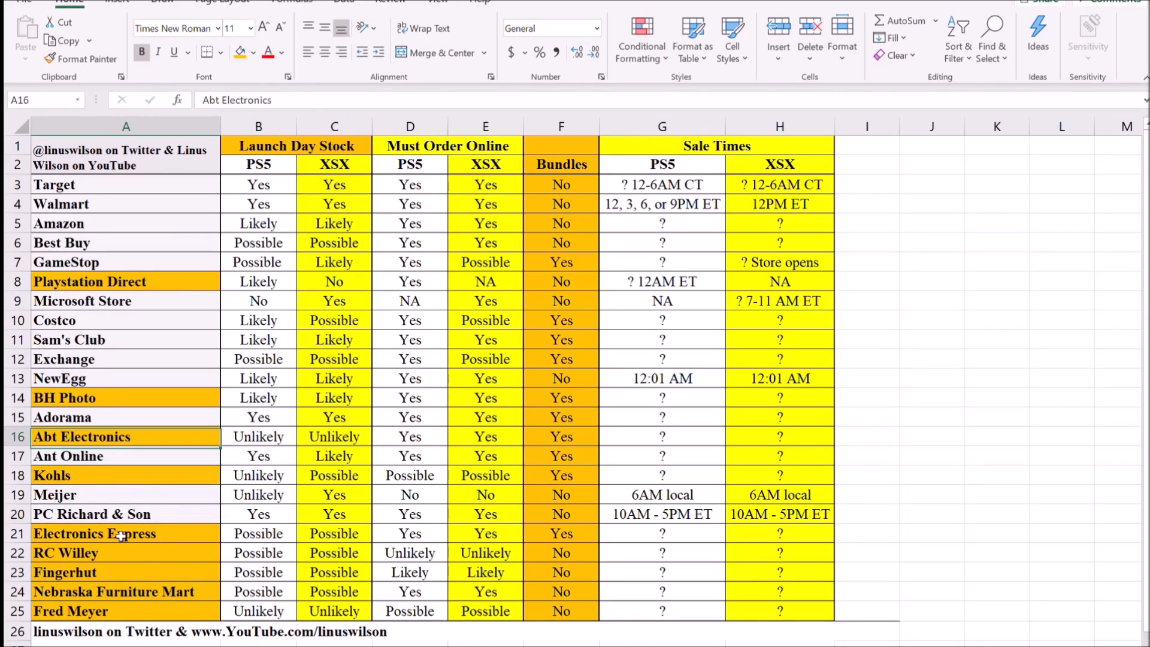
pyautogui.click(125, 416)
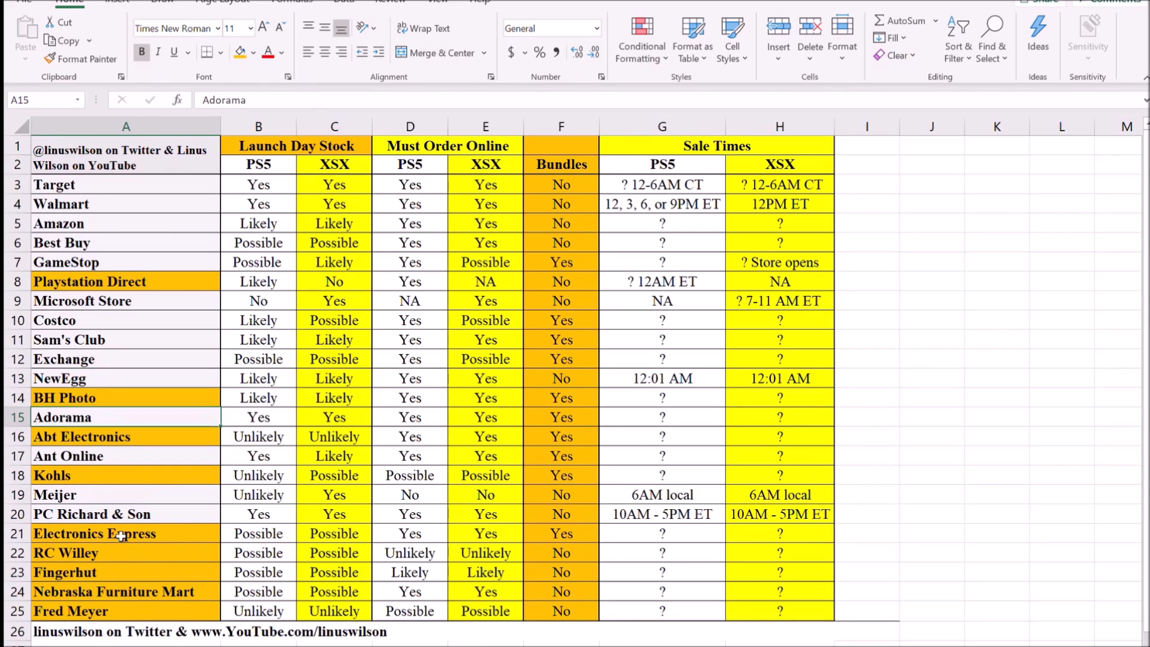
pyautogui.click(125, 435)
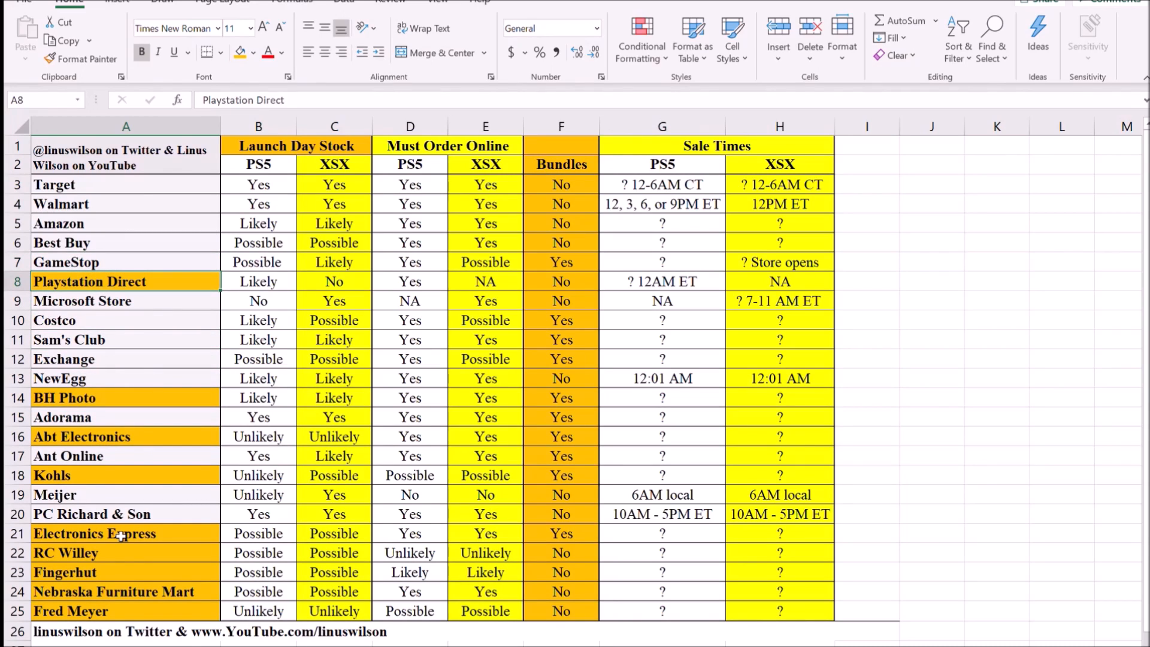
pyautogui.click(125, 416)
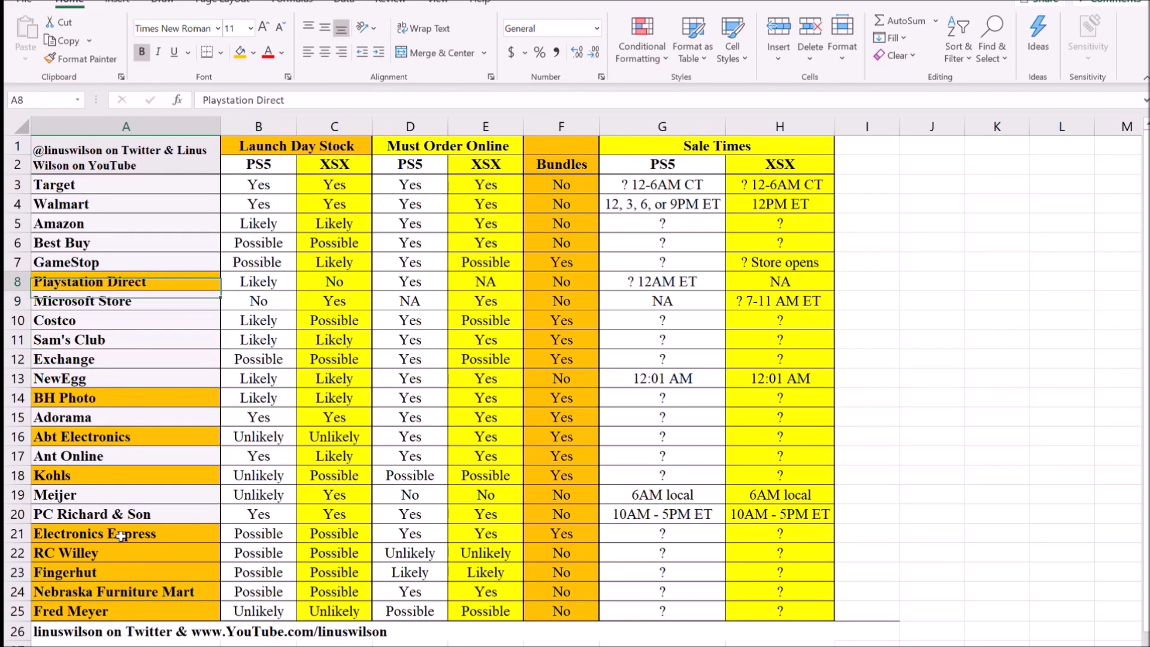
pyautogui.click(125, 301)
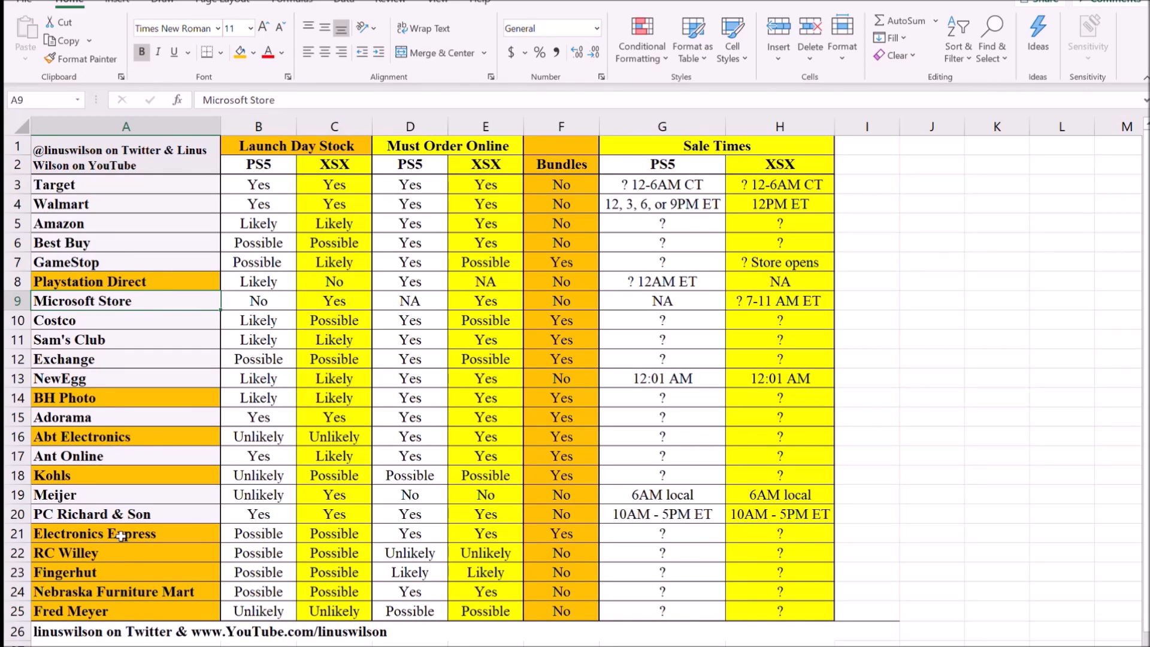
pyautogui.click(68, 339)
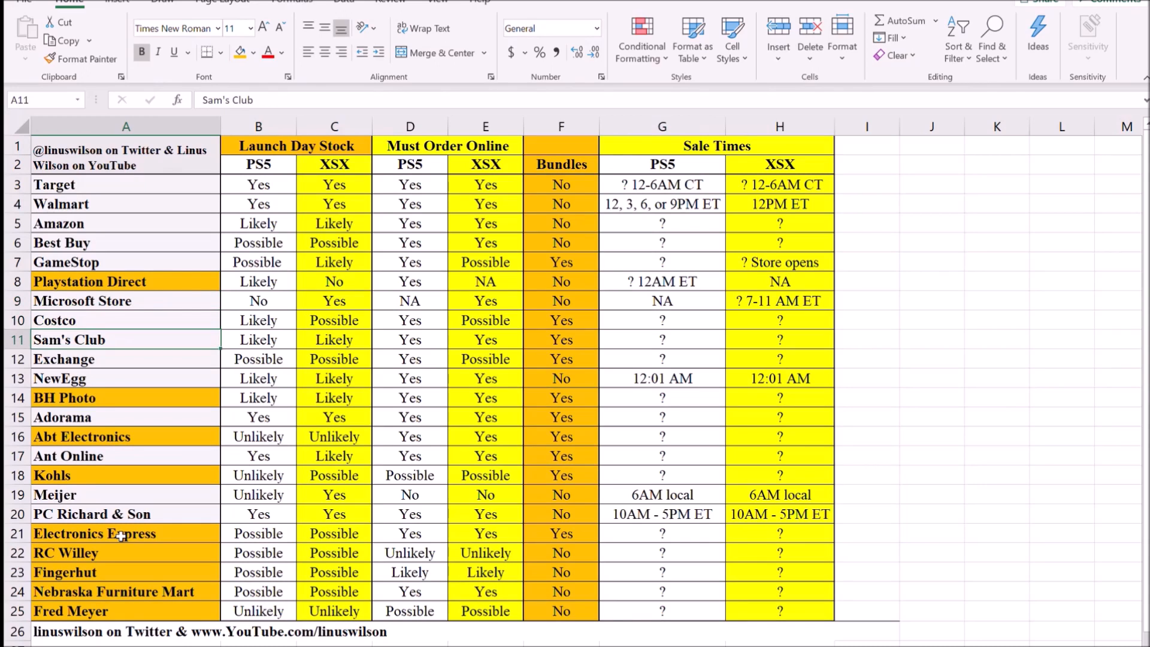
pyautogui.click(65, 397)
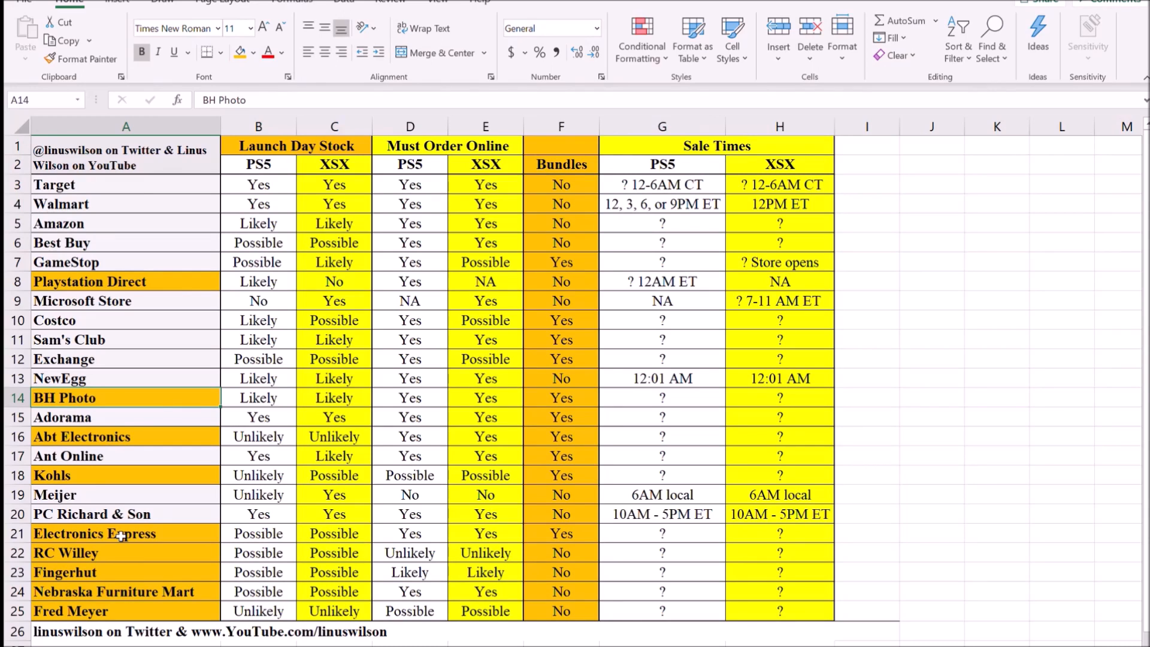
pyautogui.click(126, 358)
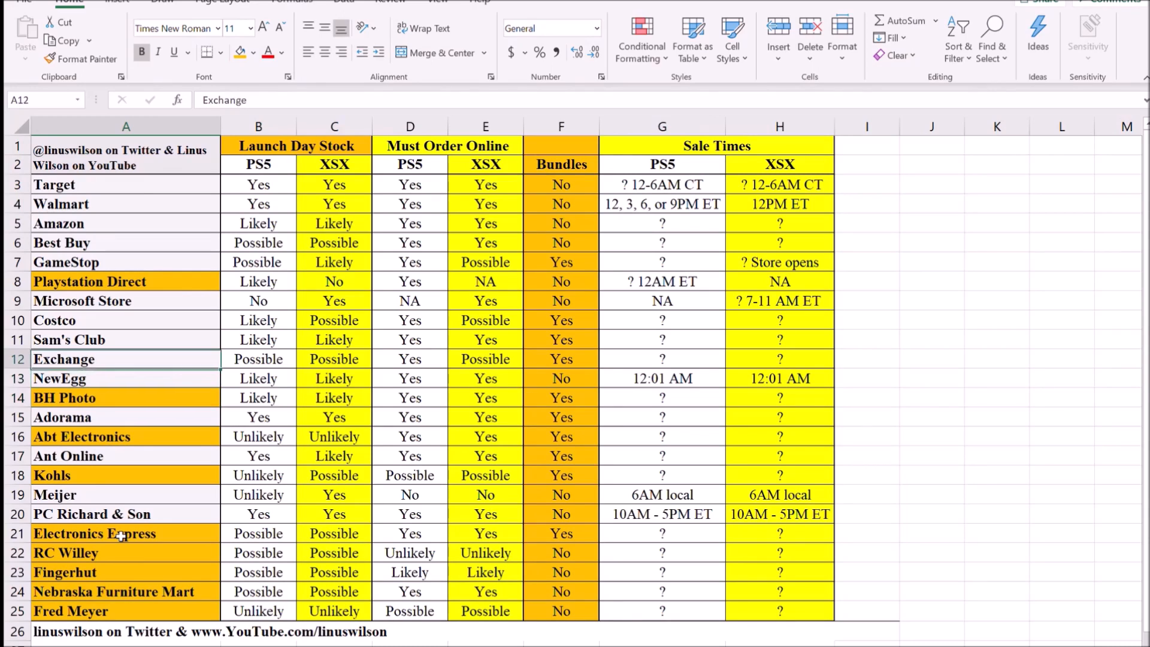
pyautogui.click(125, 379)
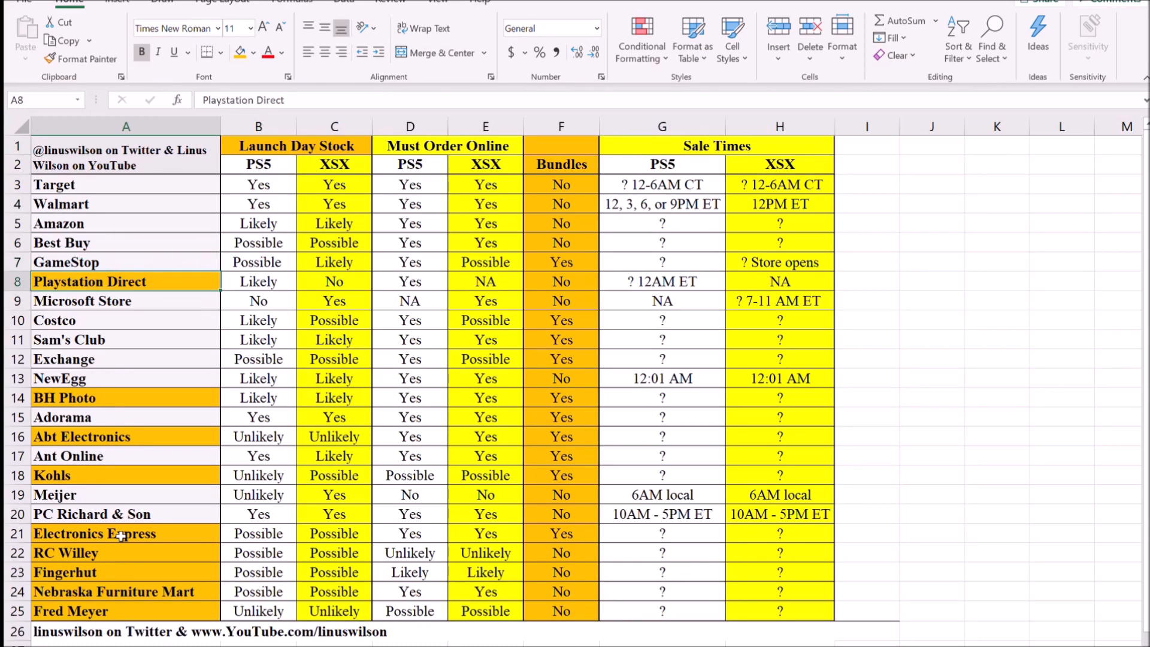
pyautogui.click(126, 455)
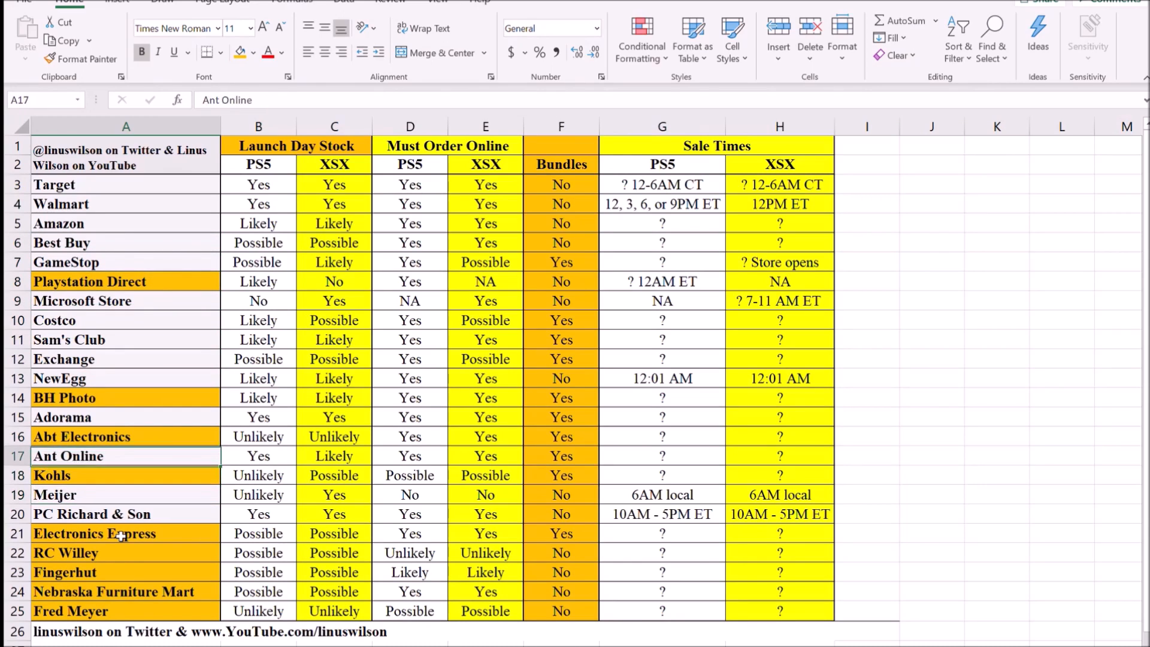